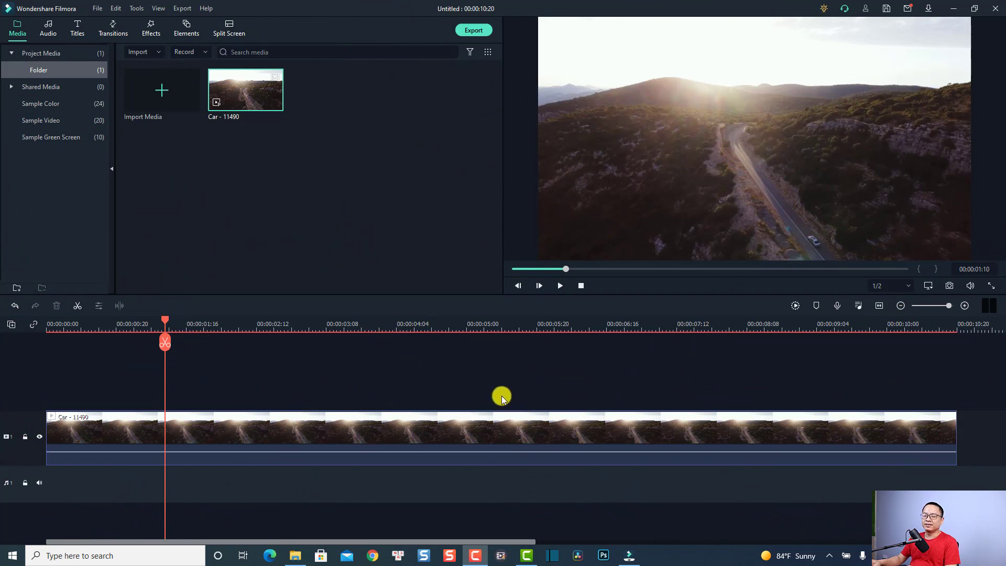
mouse_move(393, 436)
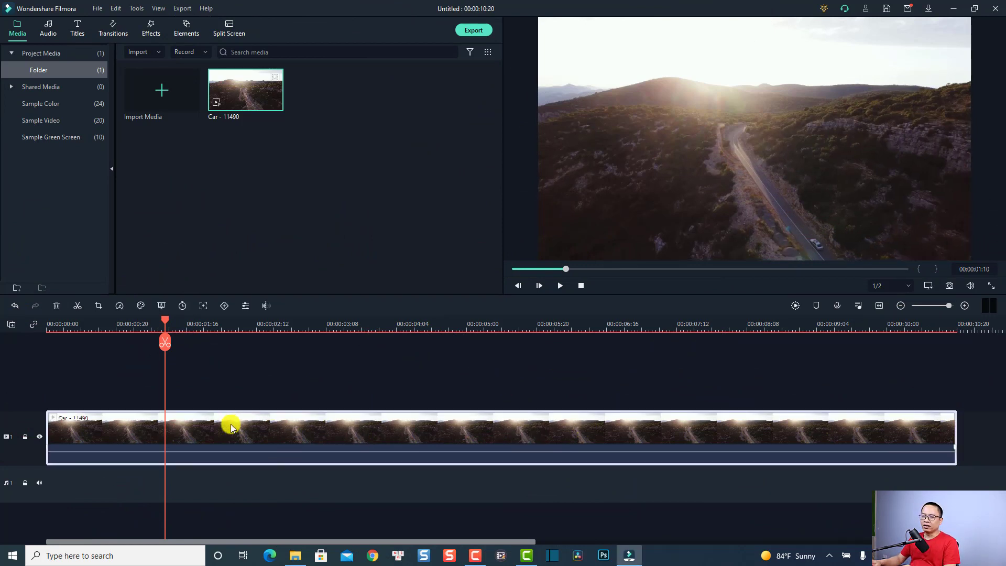
- Drag the Default Title onto track 2 above the drone road clip, starting near one second
left_click(559, 285)
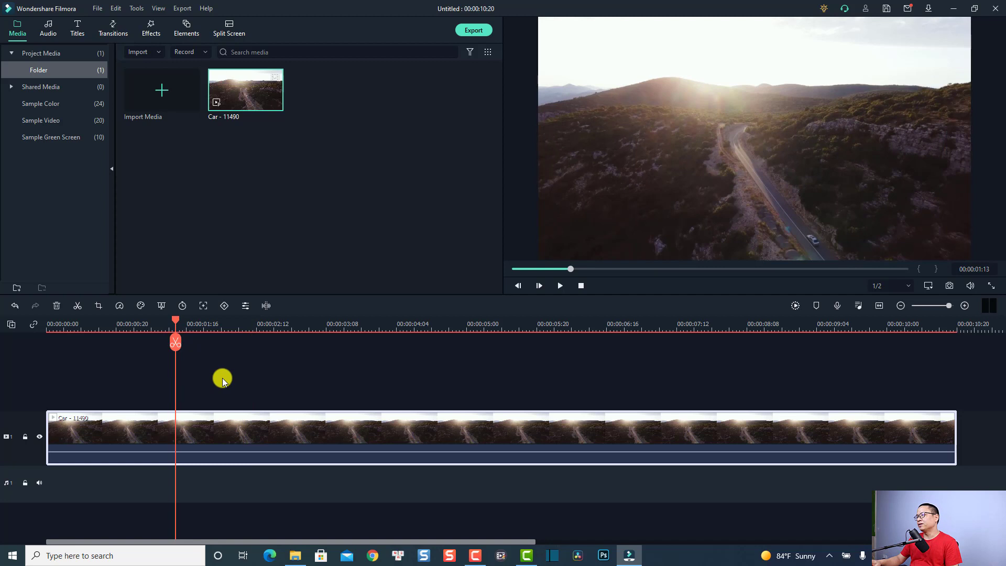
mouse_move(218, 384)
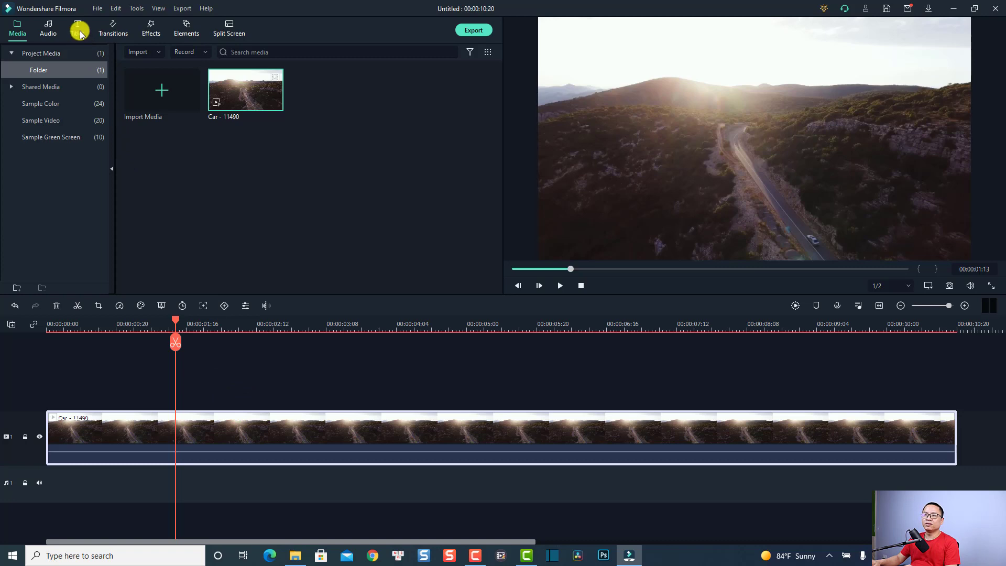
left_click(78, 26)
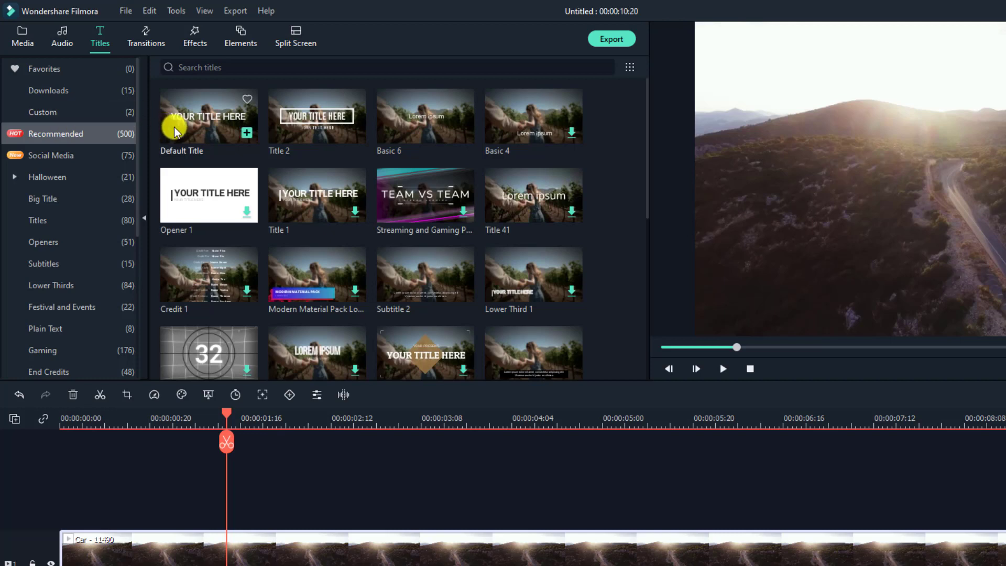
mouse_move(308, 317)
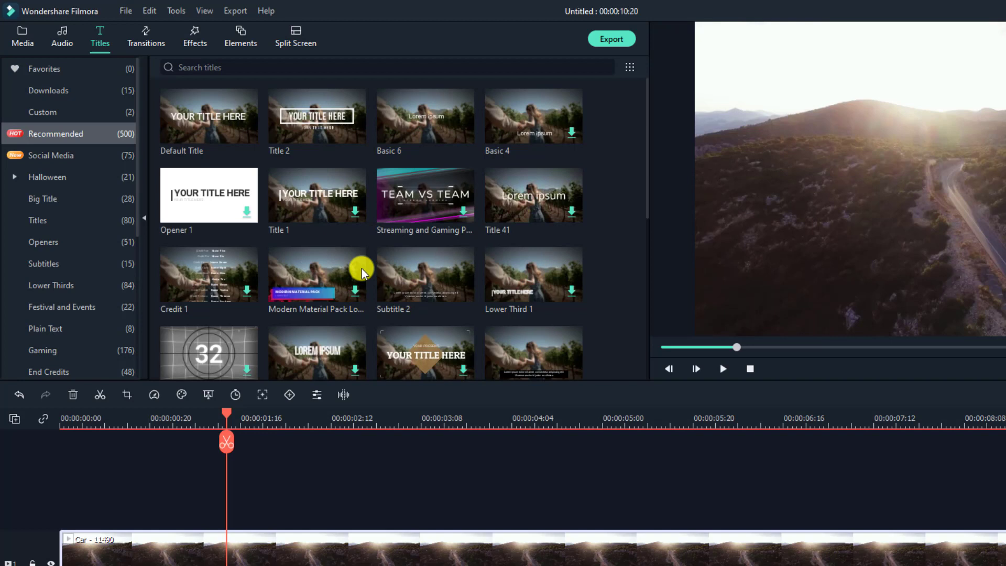
mouse_move(220, 144)
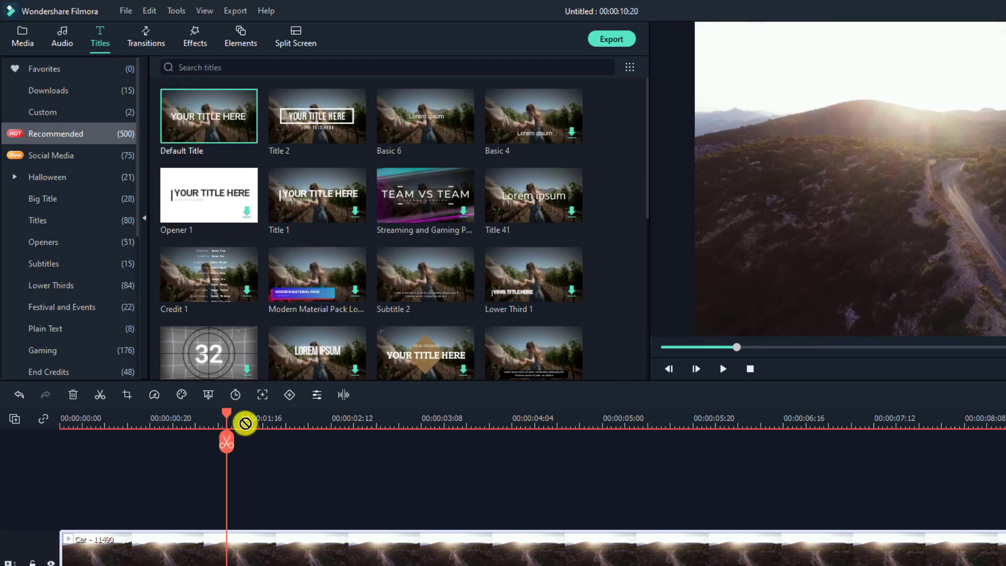
left_click_drag(209, 115, 244, 474)
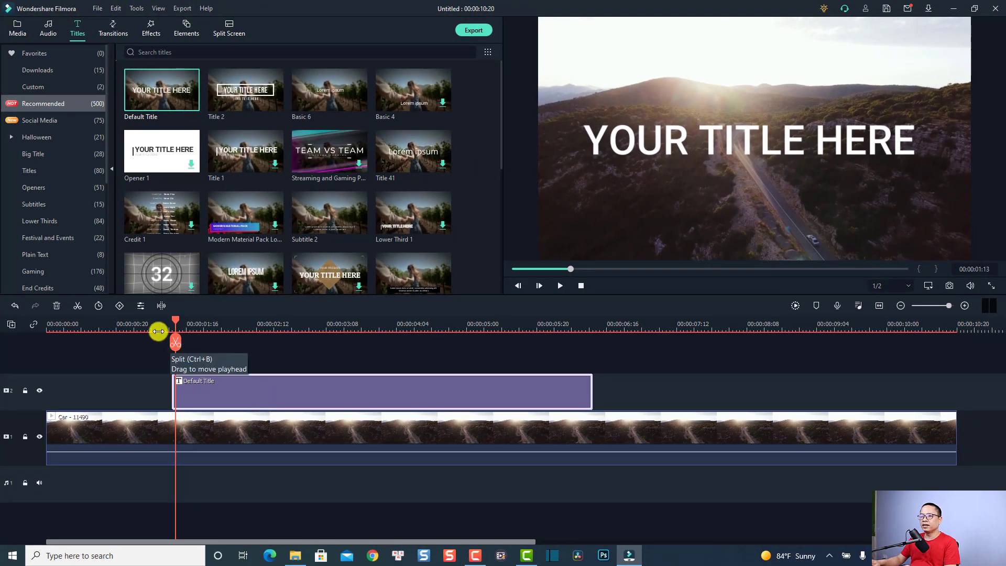
left_click(560, 285)
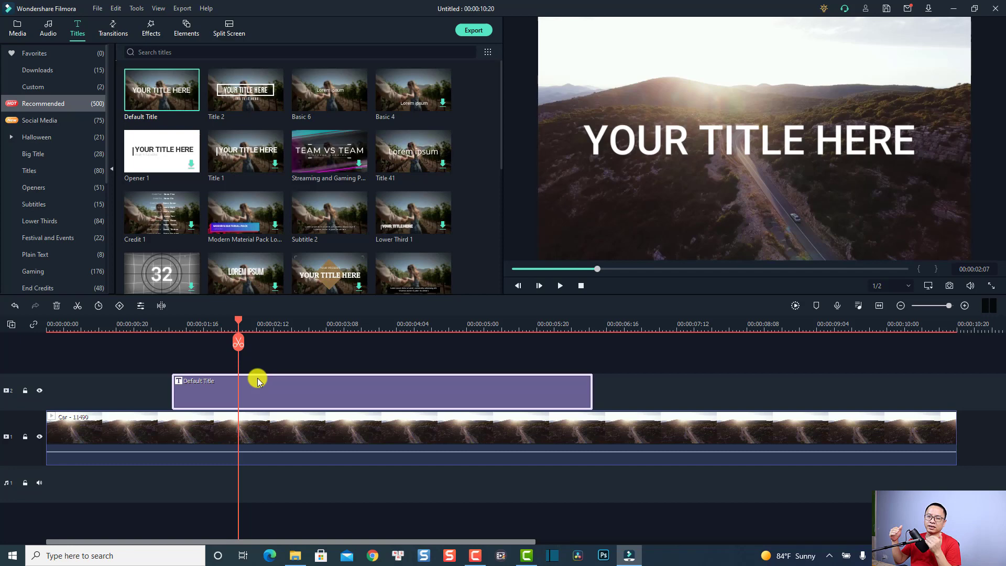
mouse_move(251, 396)
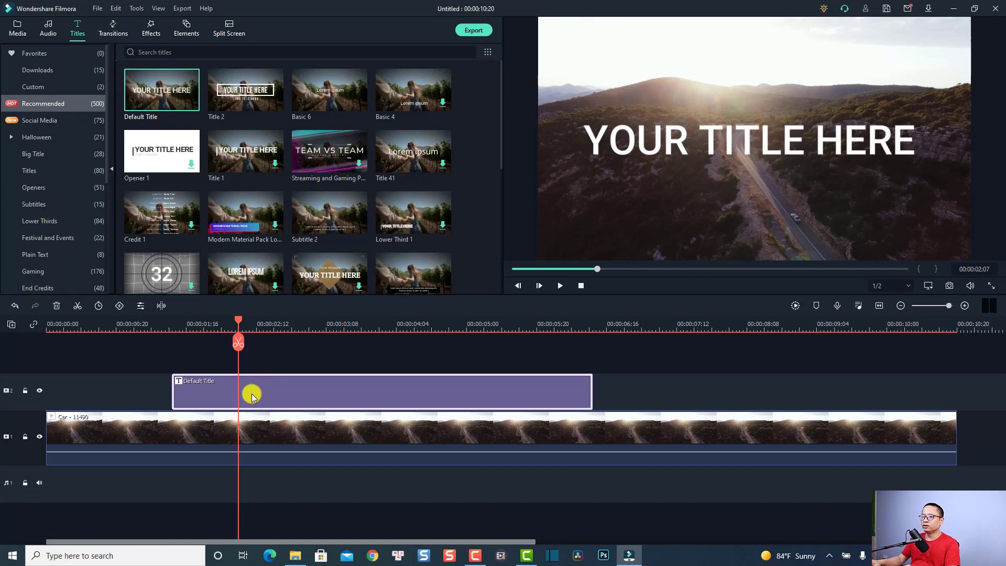
- Set the title's font to Roboto Condensed Bold at size 36
double_click(252, 395)
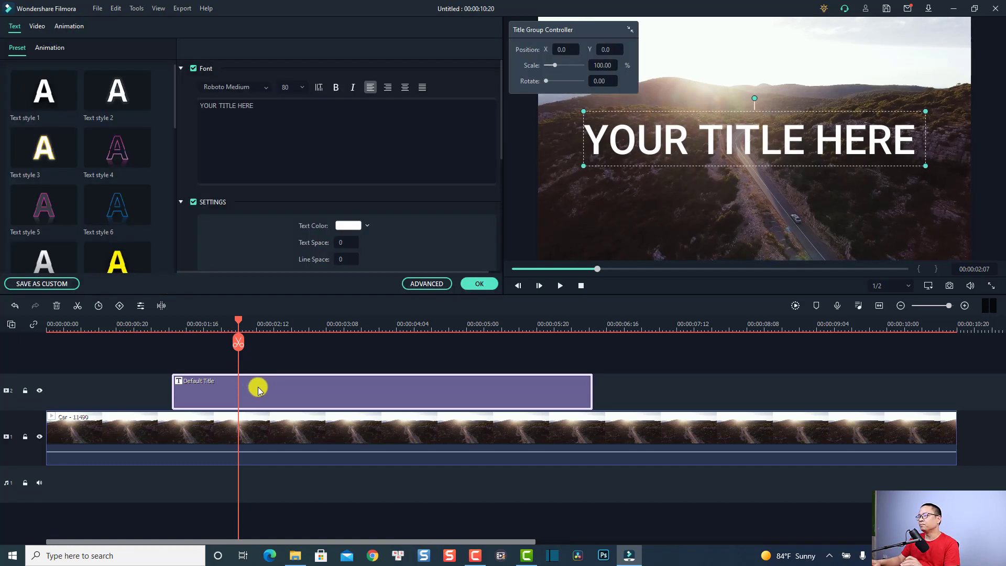
mouse_move(385, 262)
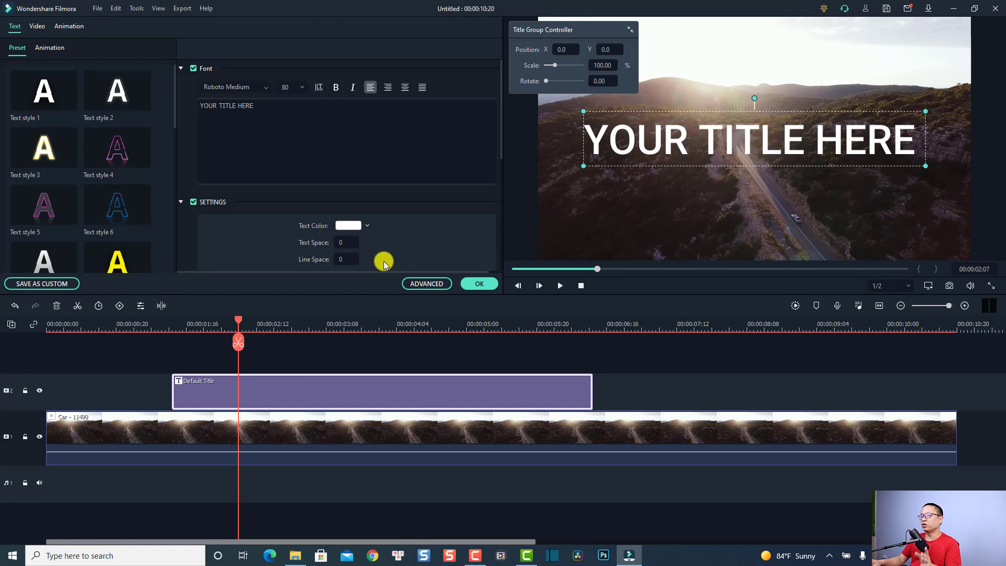
mouse_move(380, 258)
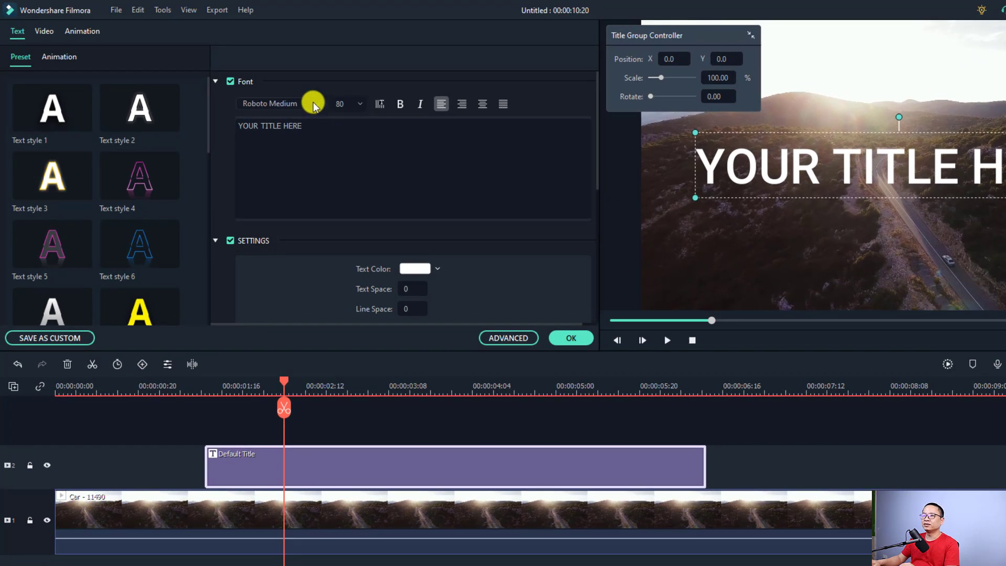
left_click(279, 103)
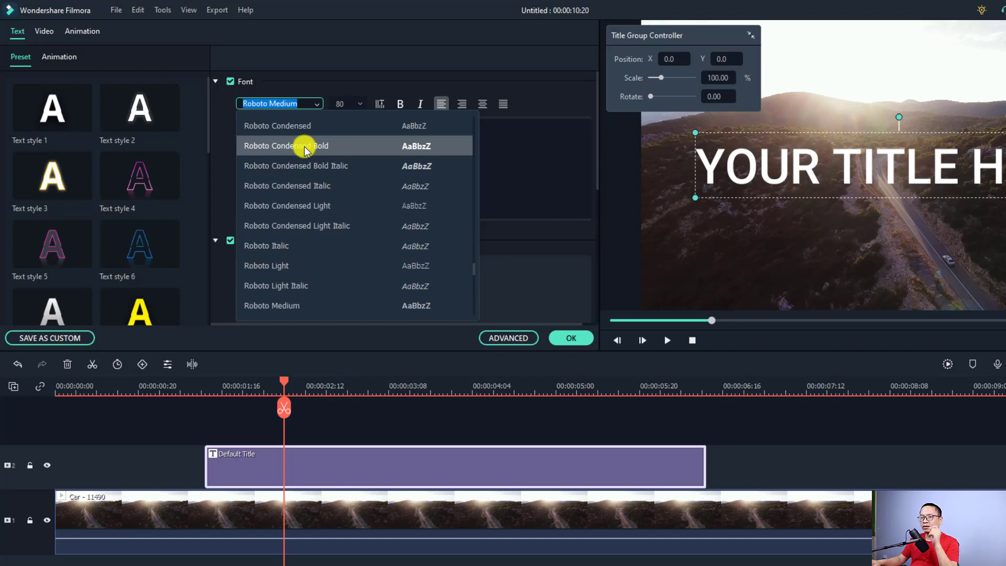
left_click(297, 145)
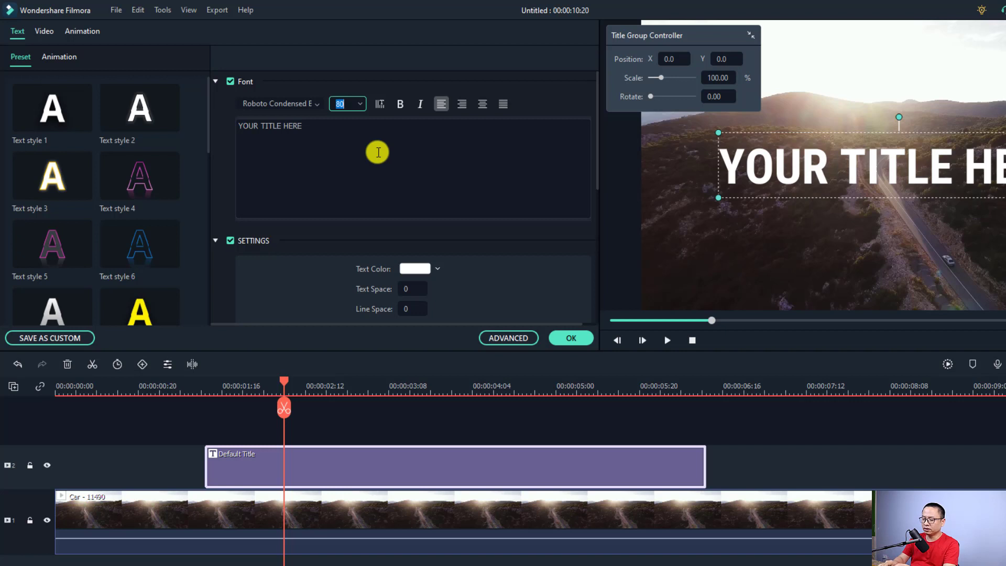
type("36")
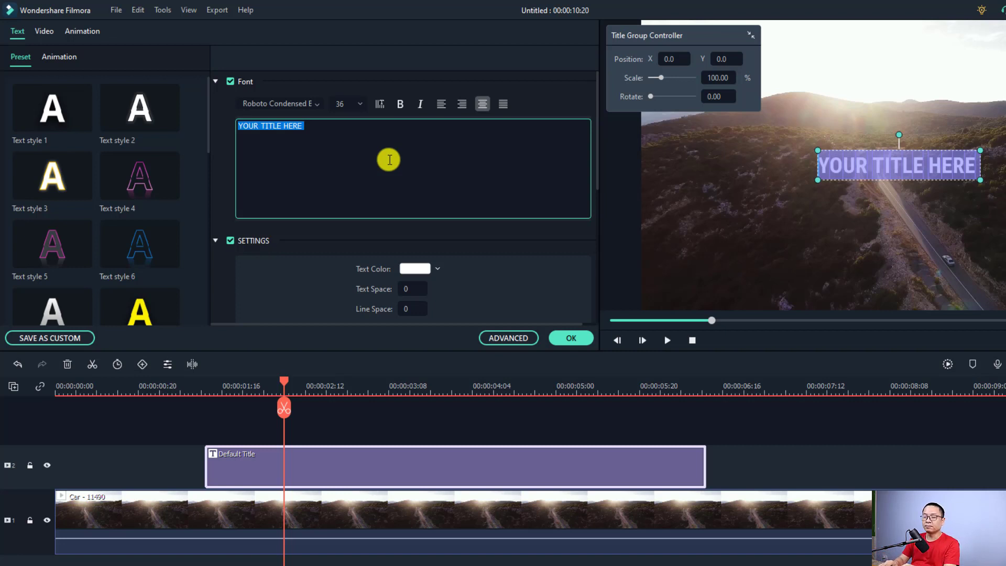
- Replace the placeholder wording with CINEMATIC TITLE
type("CINEM")
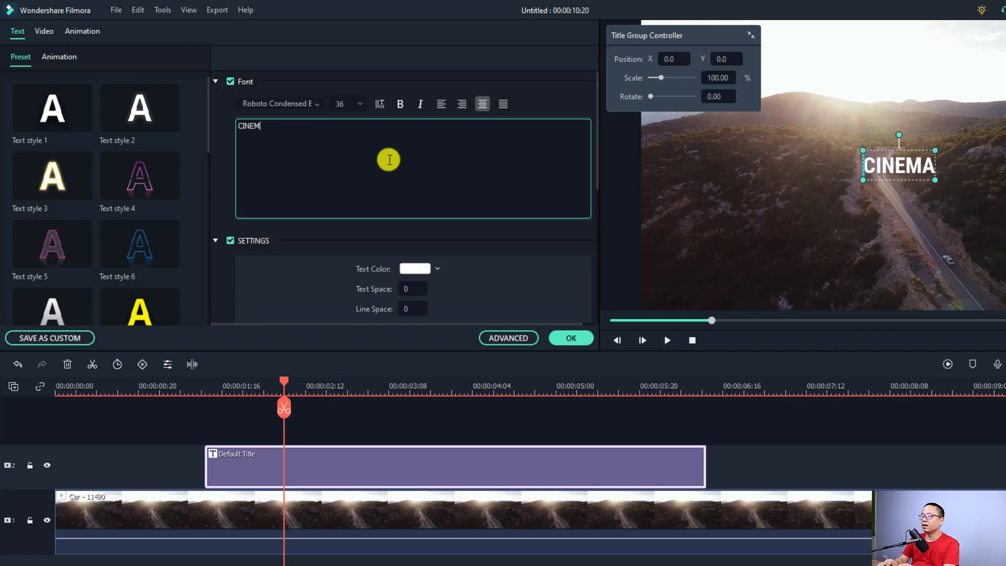
type("ATIC TITL")
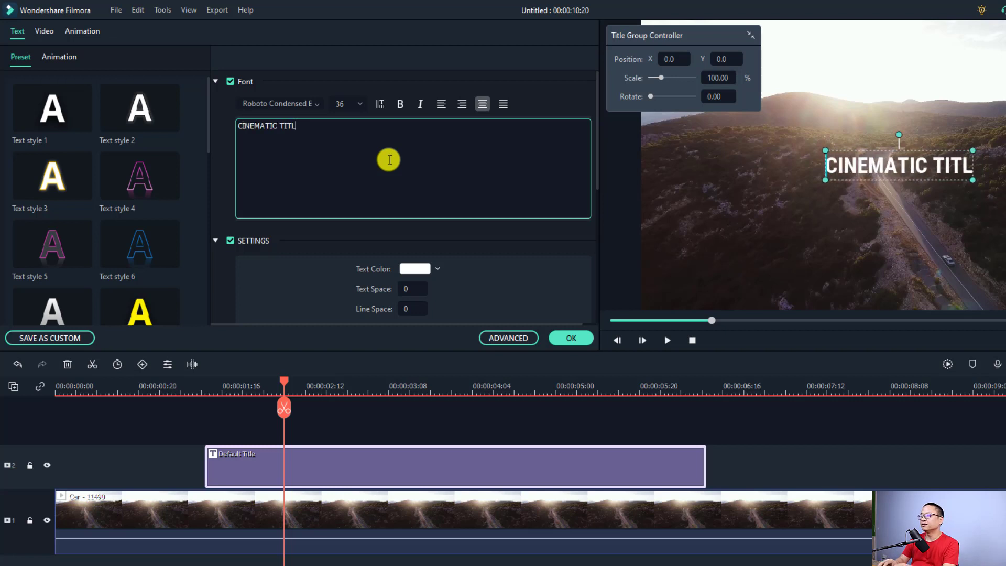
type("E")
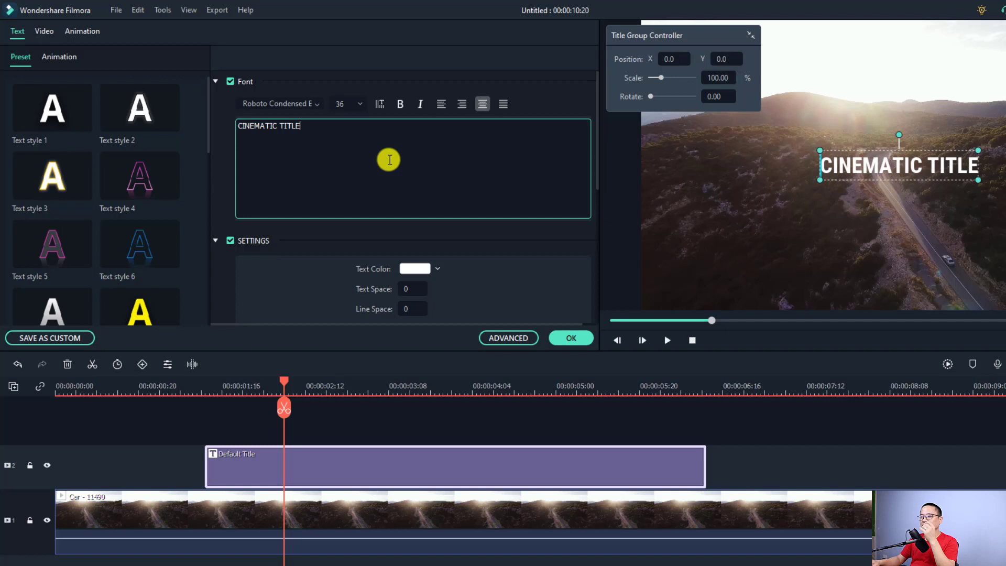
mouse_move(912, 190)
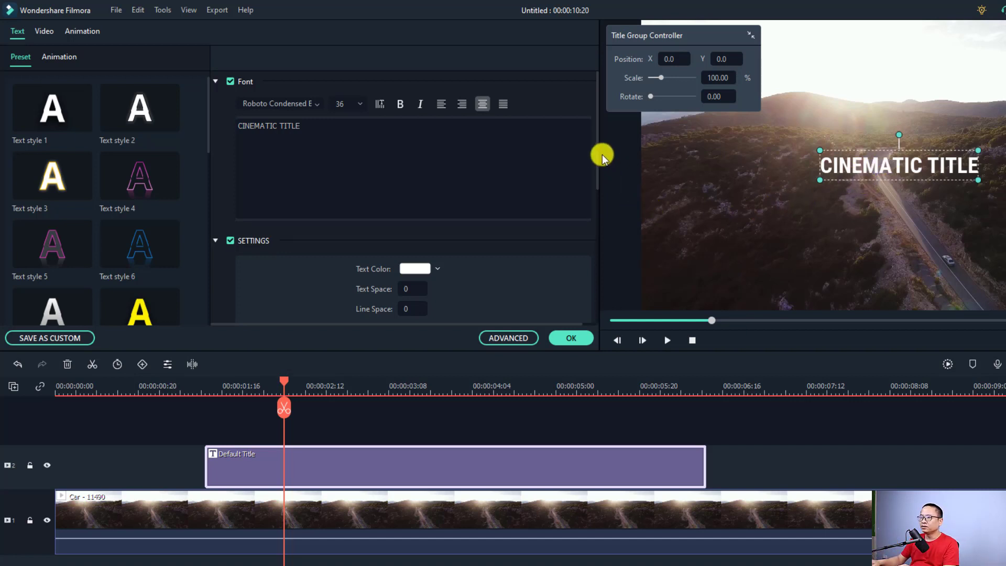
- Scroll down the text panel toward the animation and compositing settings
scroll("down", 3)
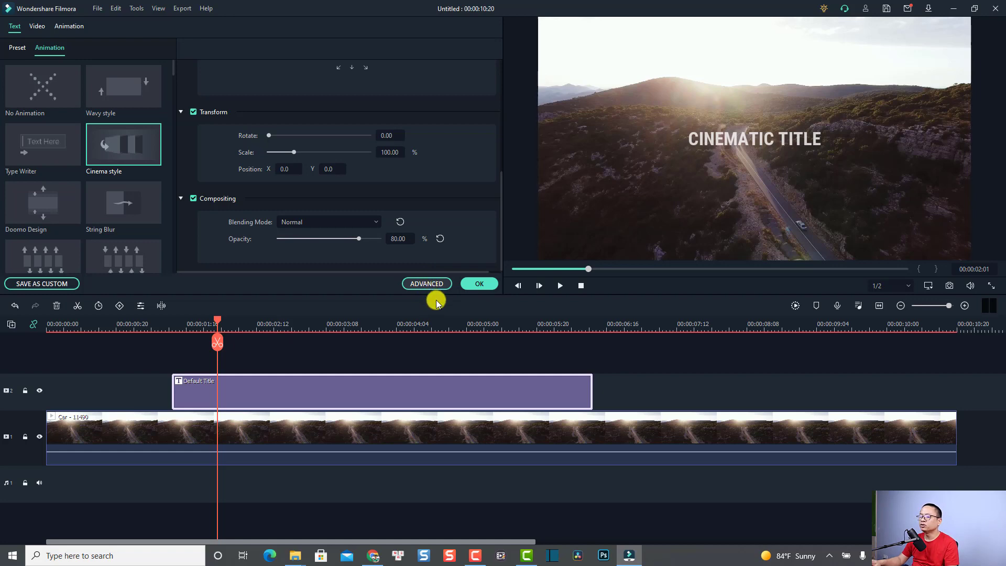
- In the Advanced editor, enable Text Shadow and pick a shadow type for the title
left_click(427, 283)
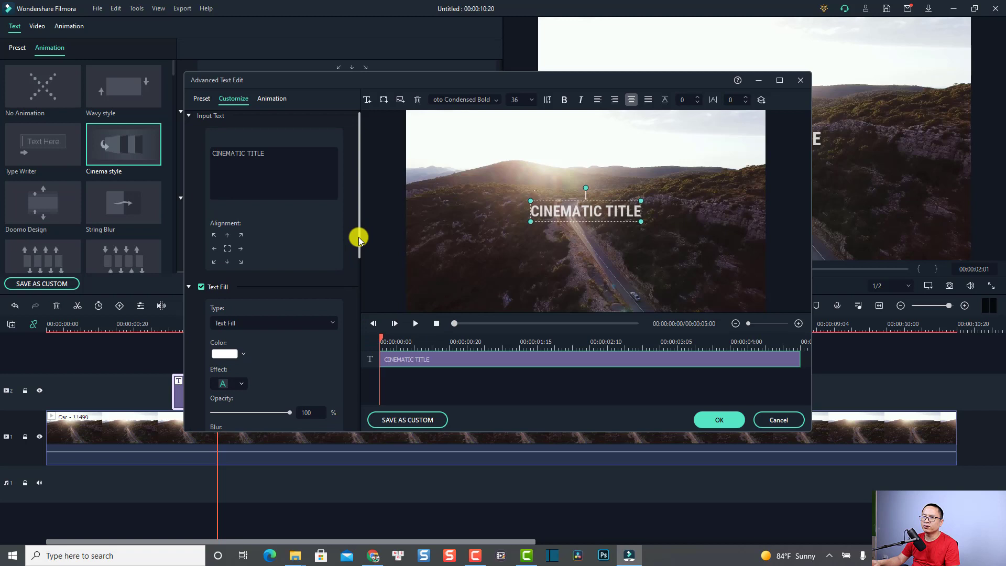
scroll("down", 3)
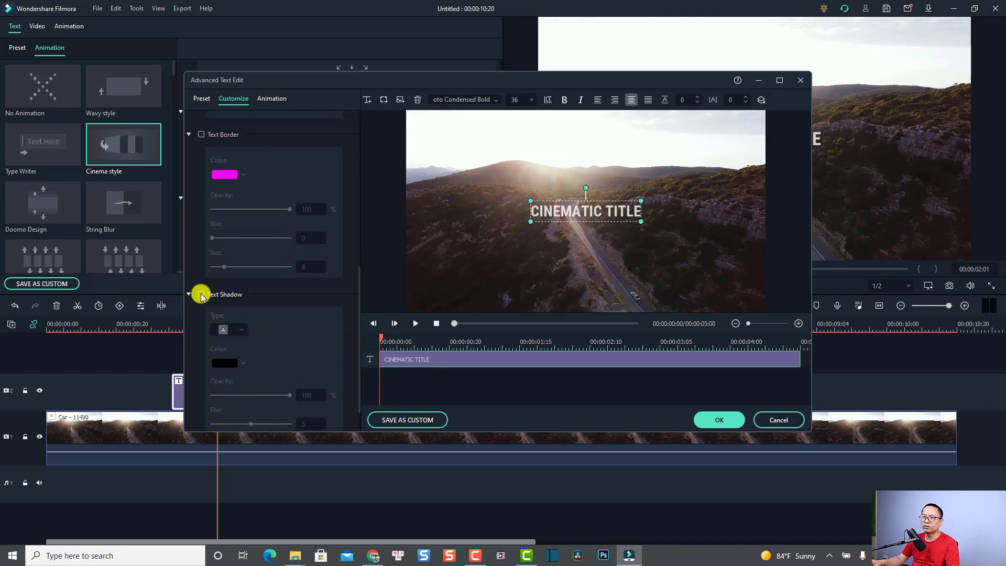
left_click(201, 294)
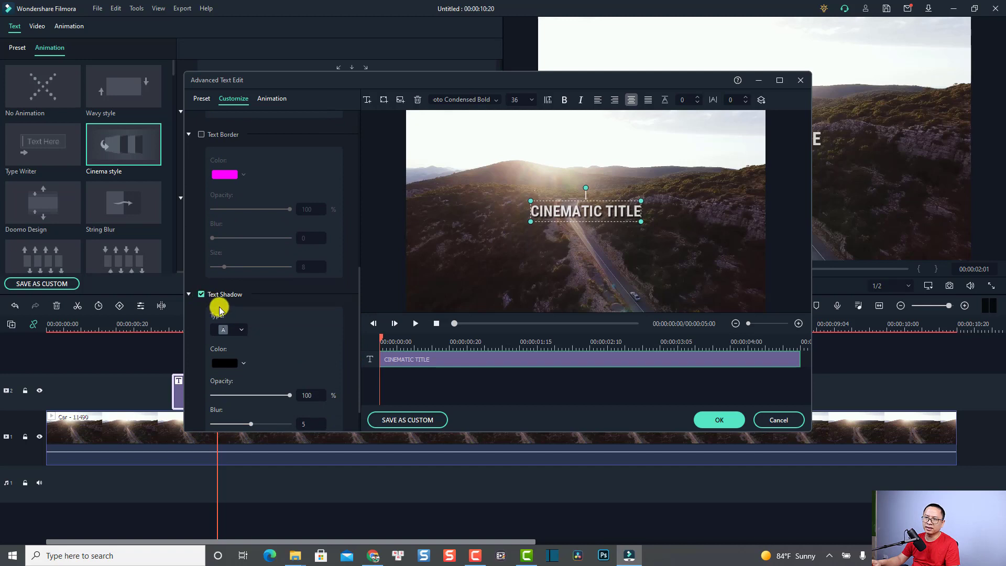
mouse_move(356, 295)
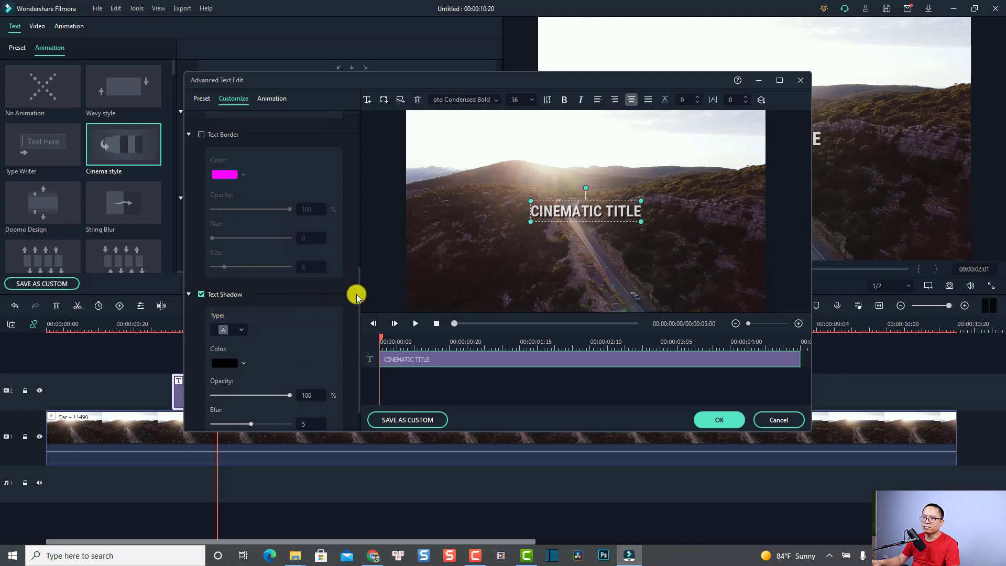
scroll("down", 3)
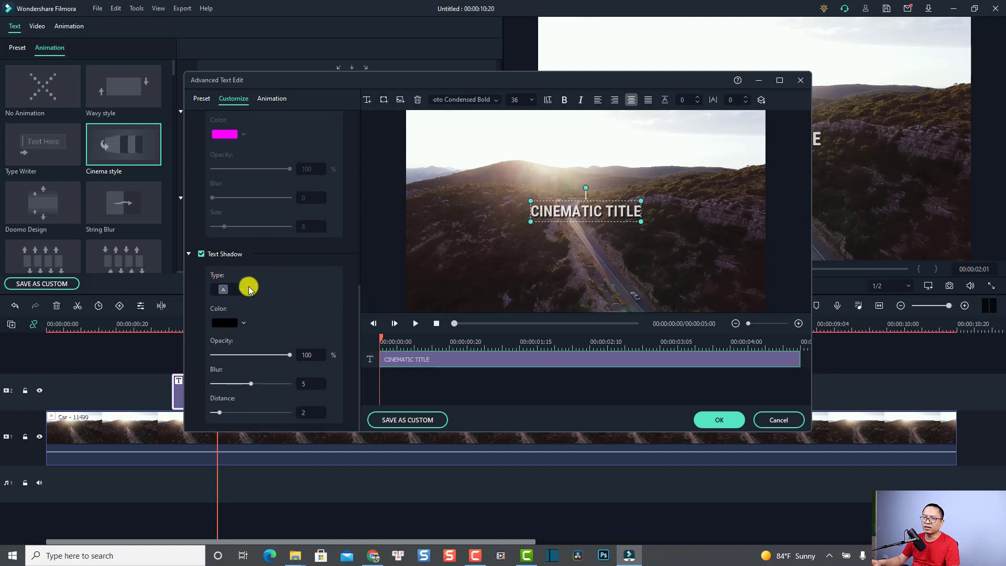
left_click(229, 289)
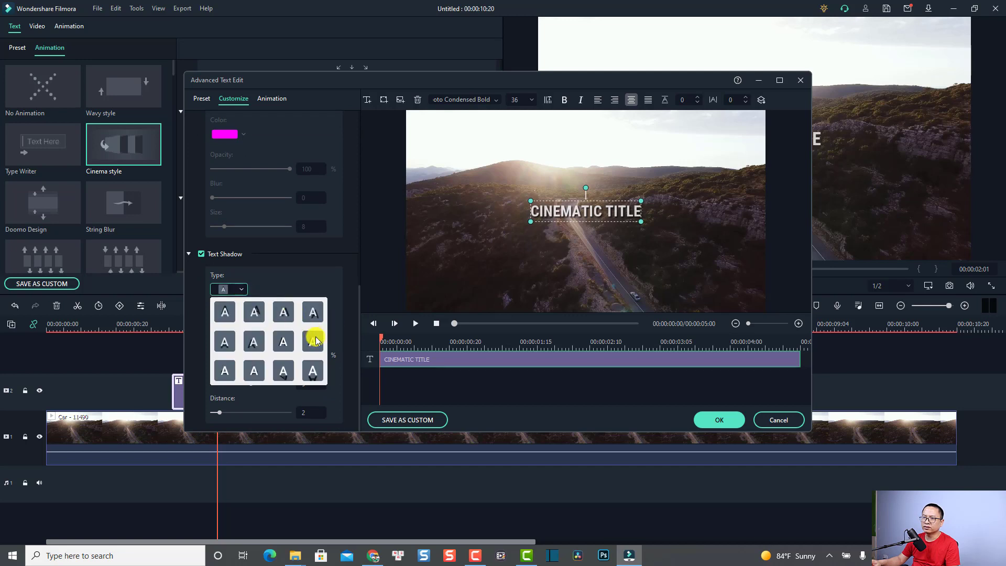
mouse_move(312, 315)
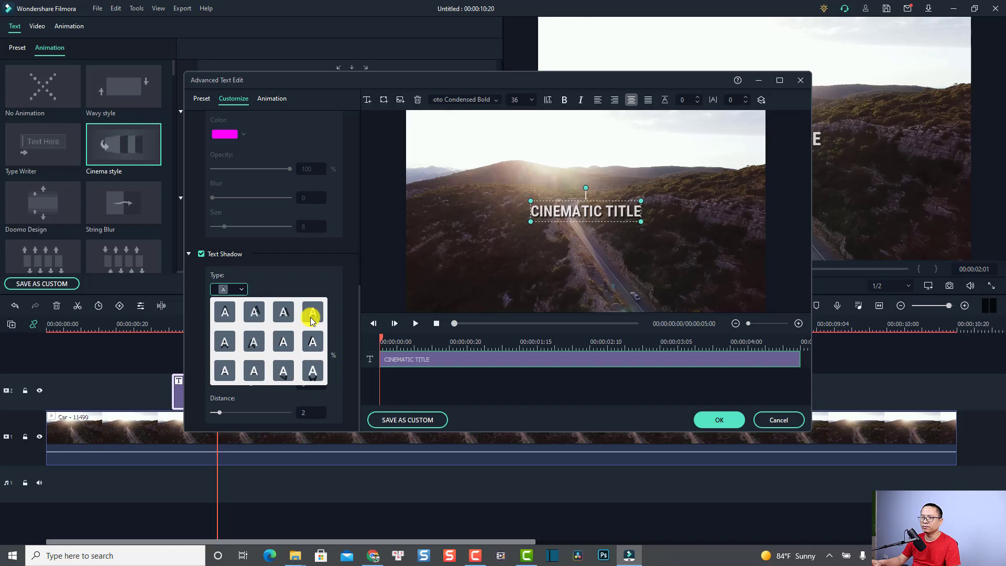
left_click(312, 313)
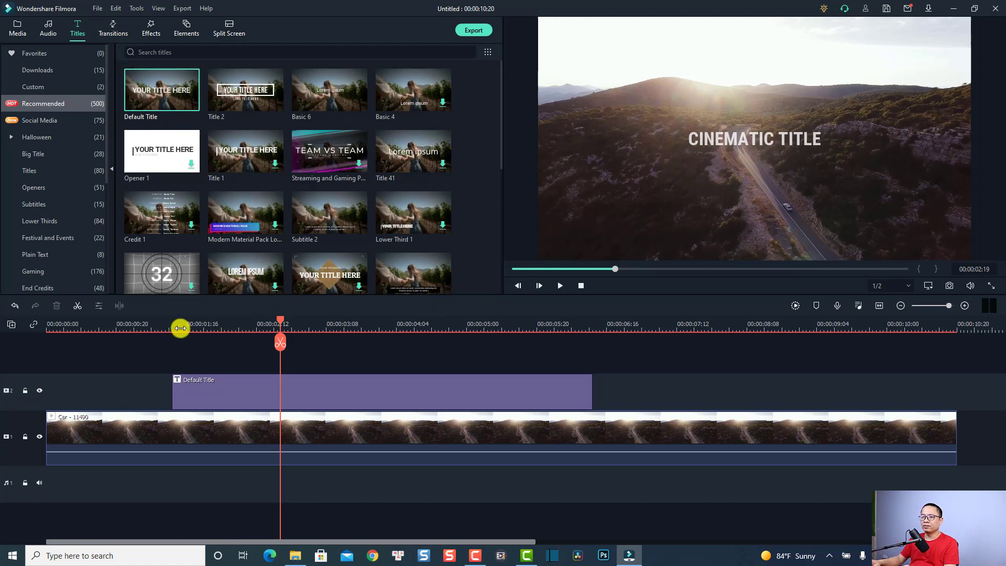
- At the title's start, keyframe Opacity 0 and Scale 110%
left_click_drag(278, 329, 182, 329)
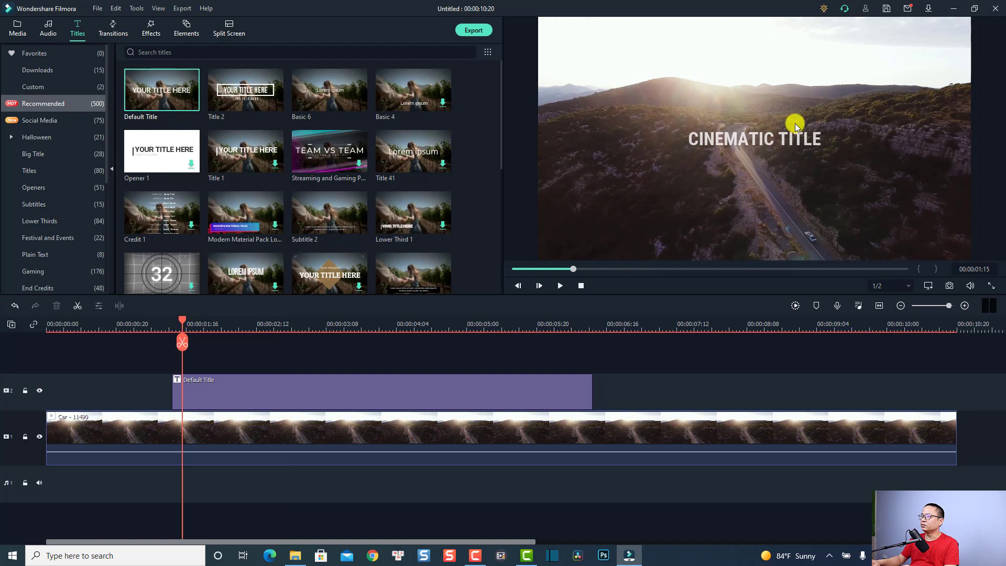
left_click(223, 386)
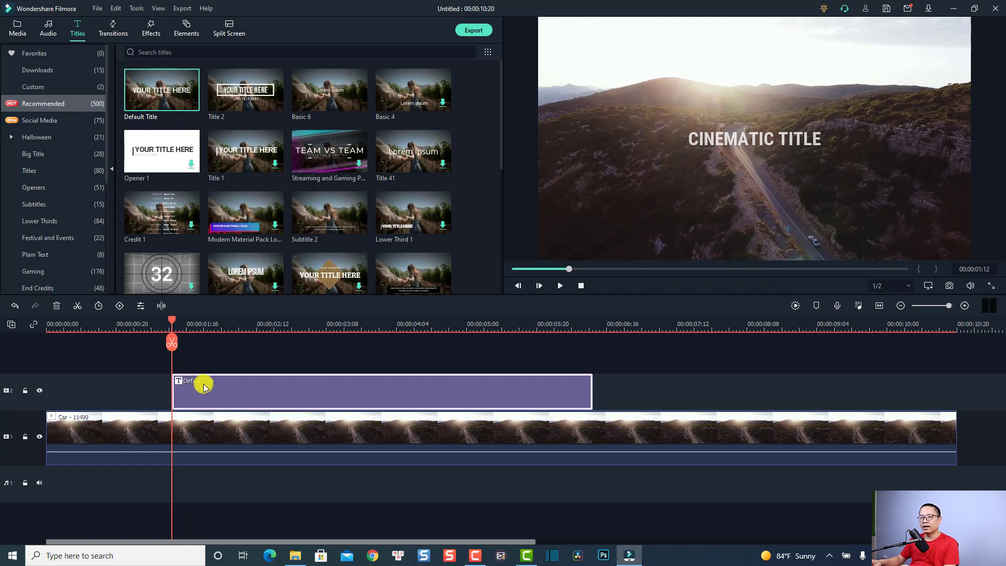
mouse_move(120, 306)
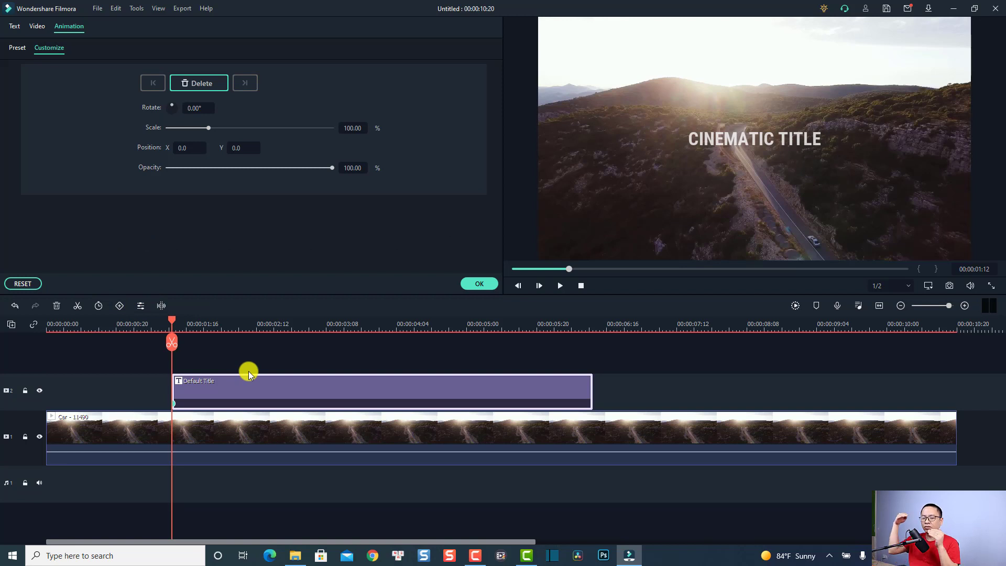
mouse_move(260, 367)
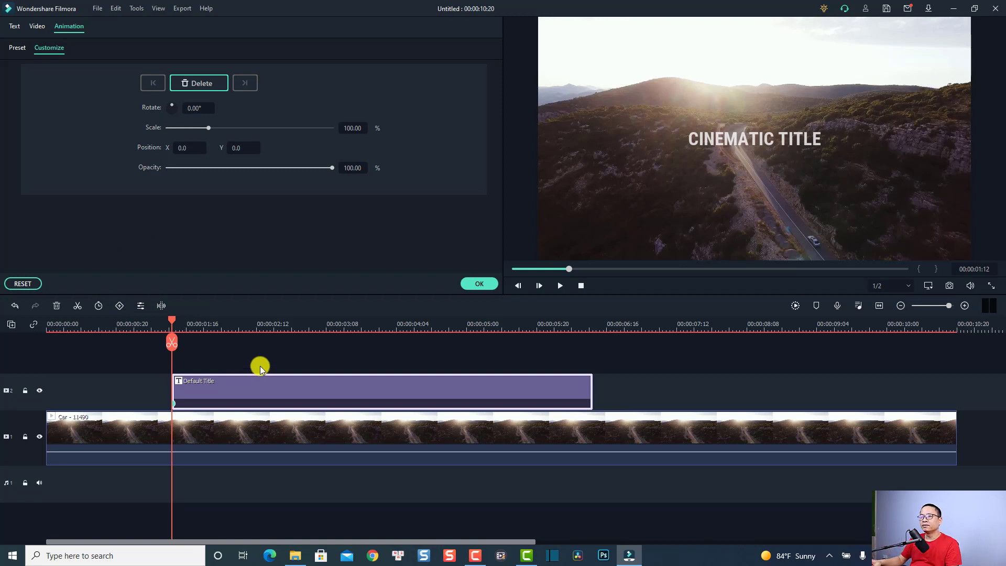
left_click_drag(332, 167, 167, 167)
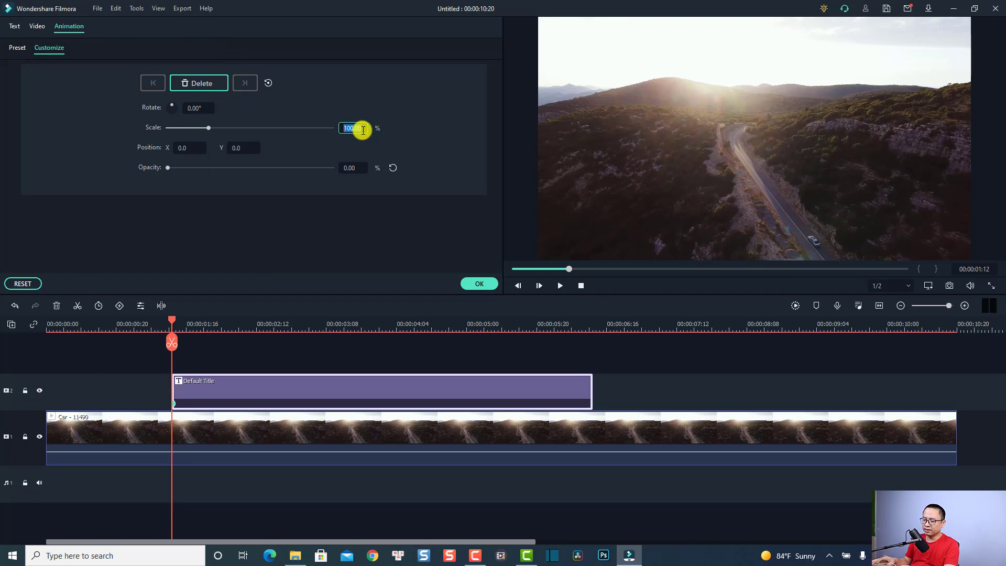
type("110")
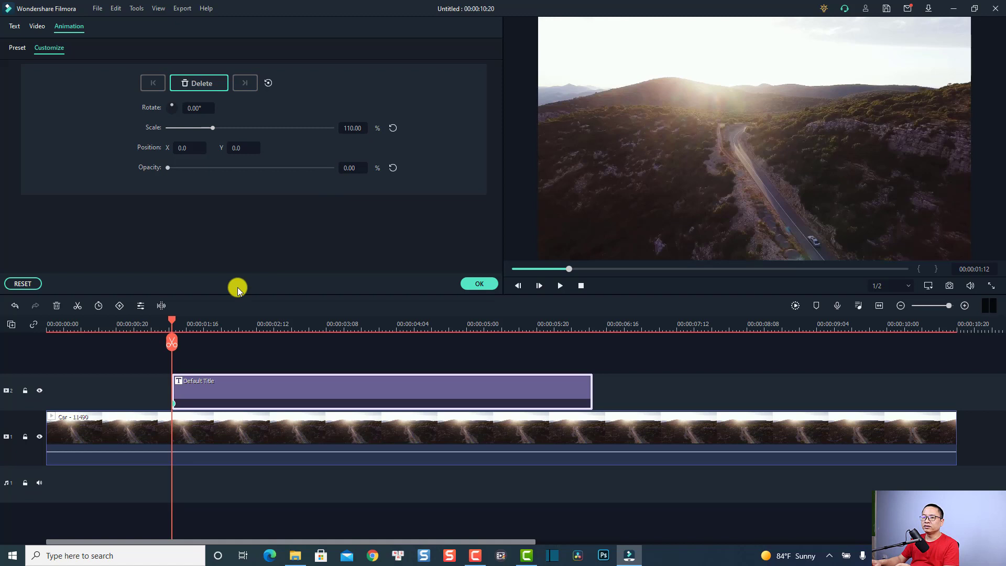
mouse_move(172, 325)
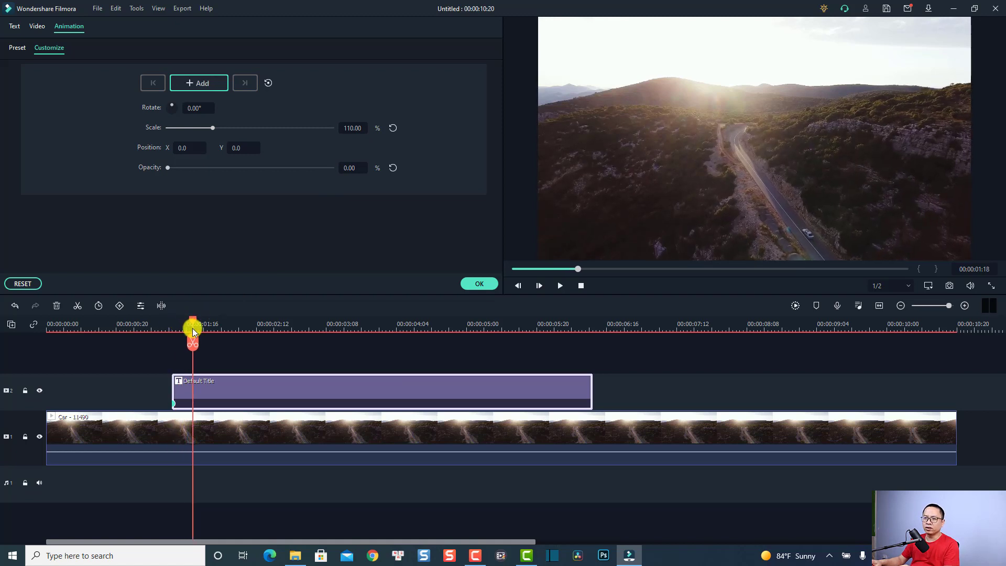
- A little later, restore the title to full opacity and normal scale
left_click_drag(193, 324, 206, 324)
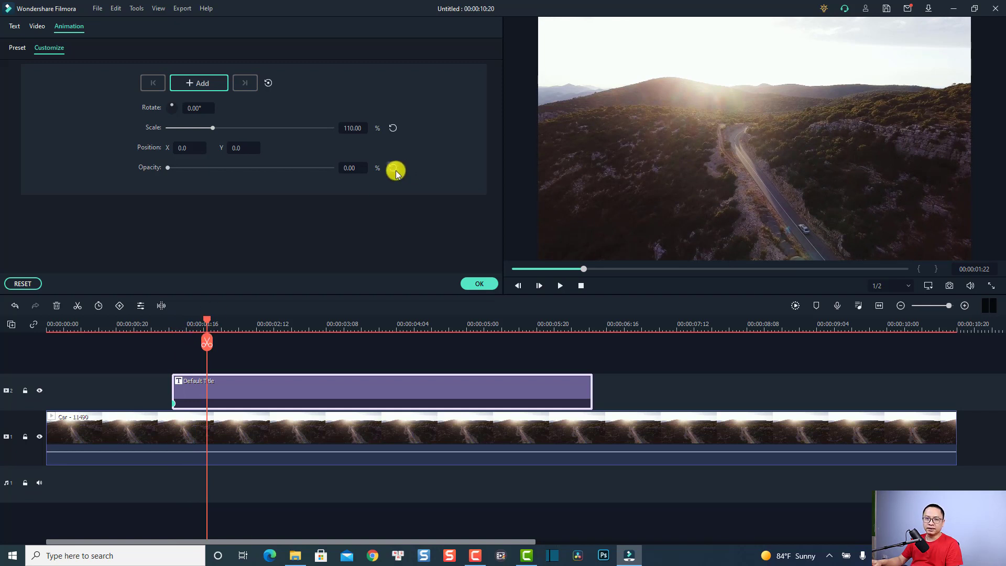
left_click(199, 82)
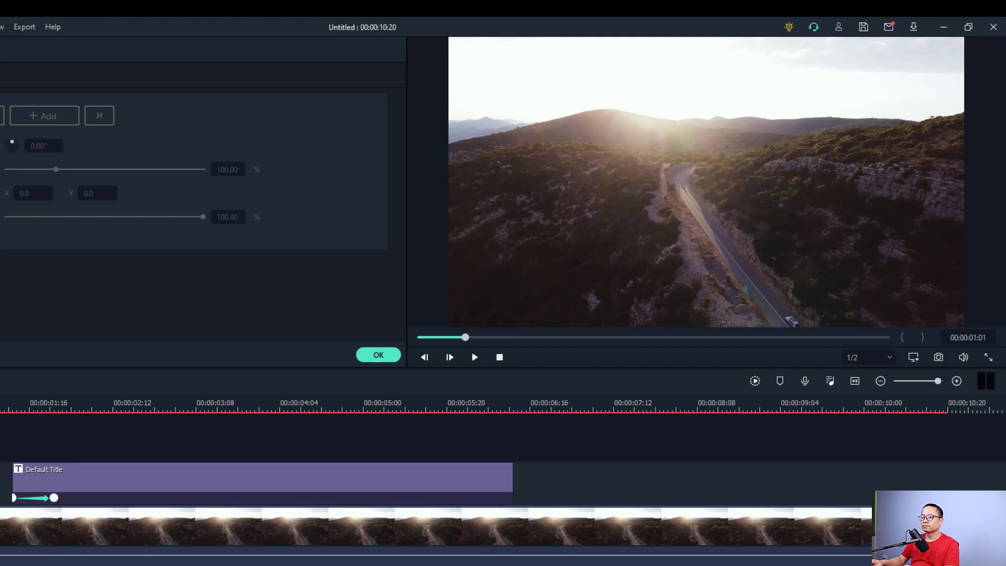
- Add a keyframe near the title's end, then fade Opacity down at the clip end
left_click(473, 357)
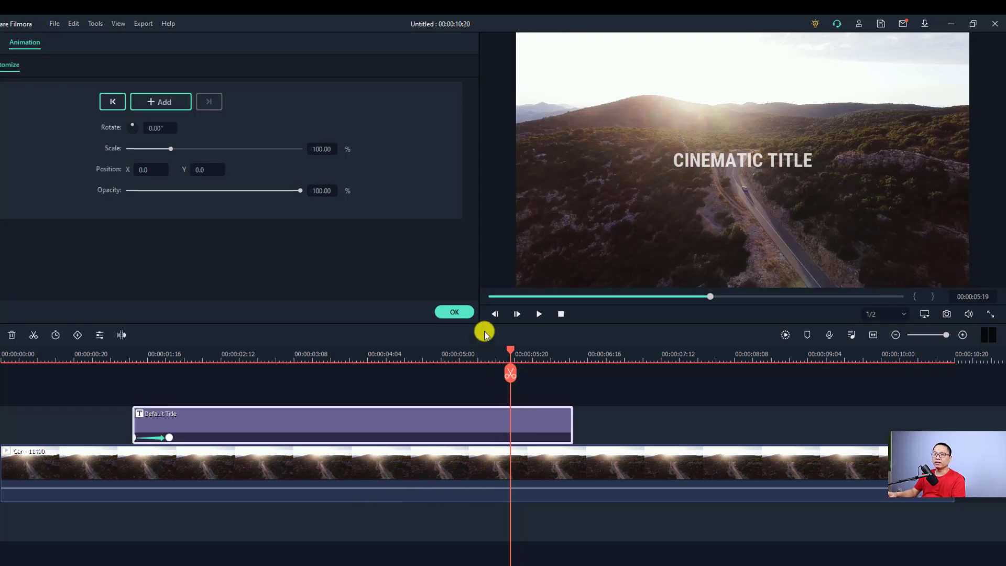
left_click(160, 102)
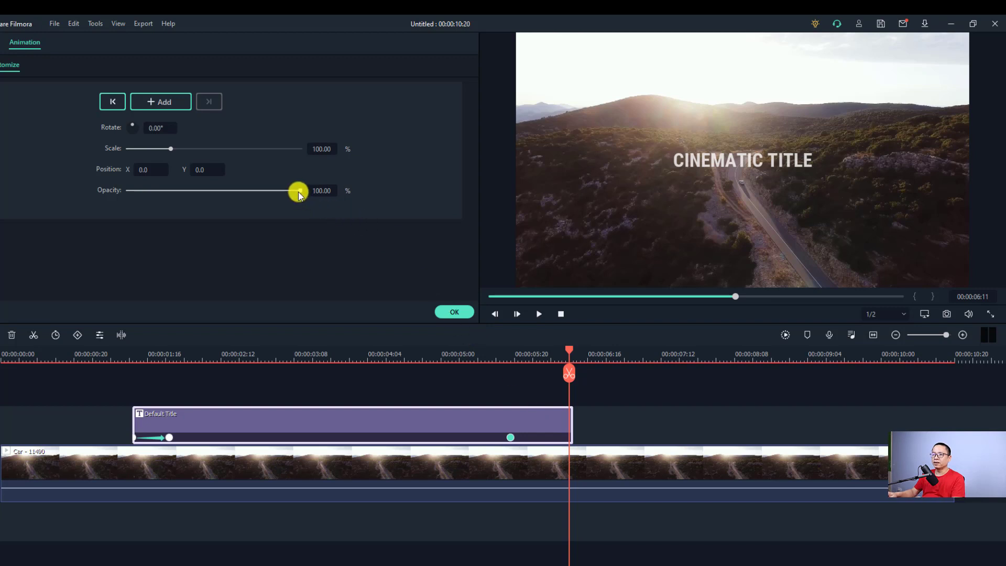
left_click_drag(299, 190, 127, 190)
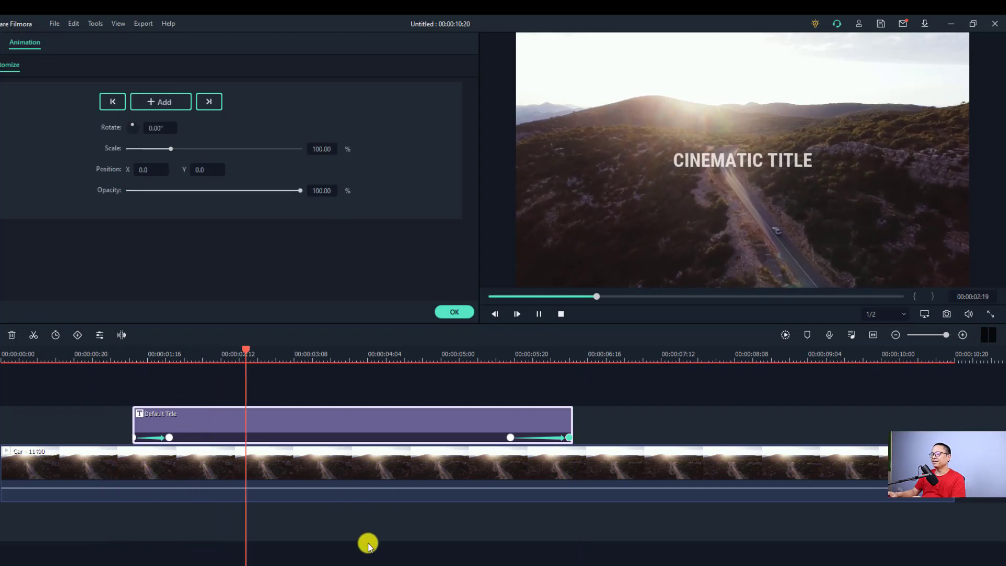
- Copy the title clip and place the duplicate on track 3 starting around two seconds
left_click(356, 354)
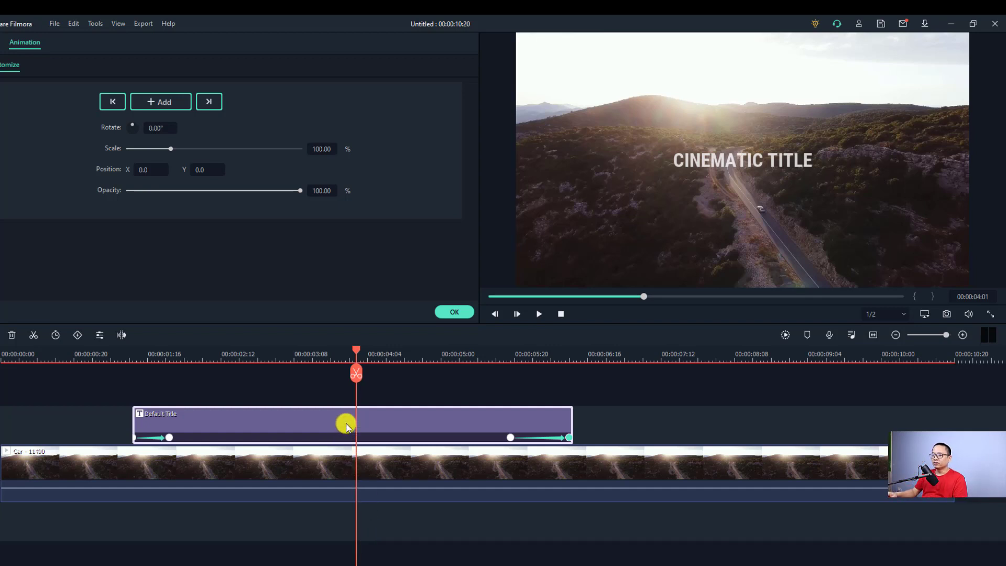
right_click(346, 425)
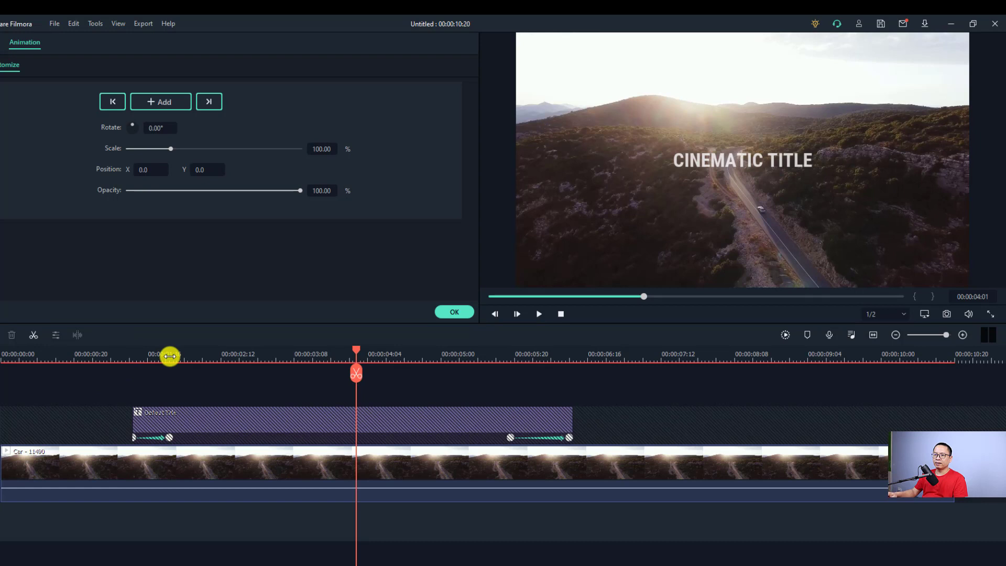
left_click_drag(357, 372, 173, 372)
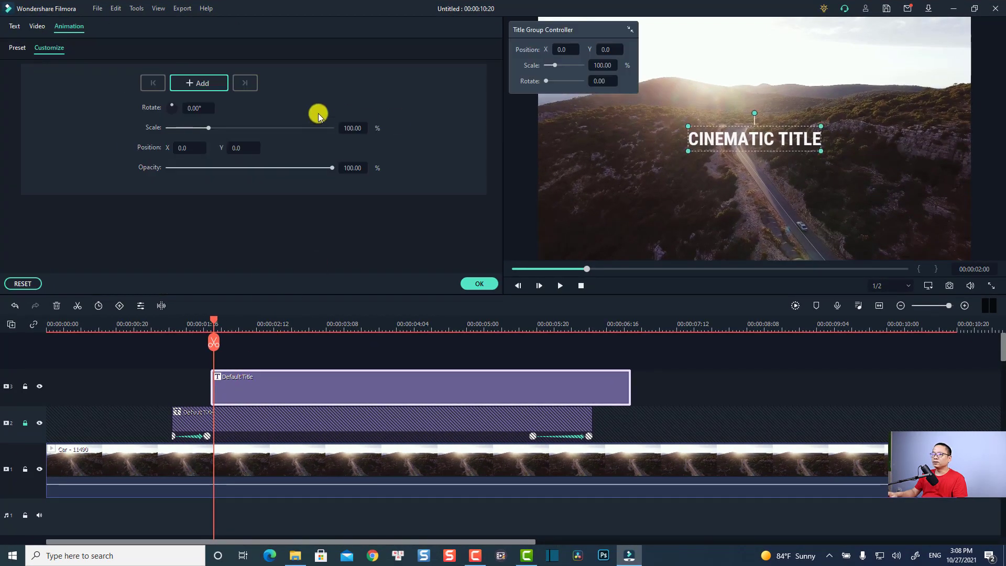
- Set the second title to Roboto Condensed at size 18
left_click(15, 26)
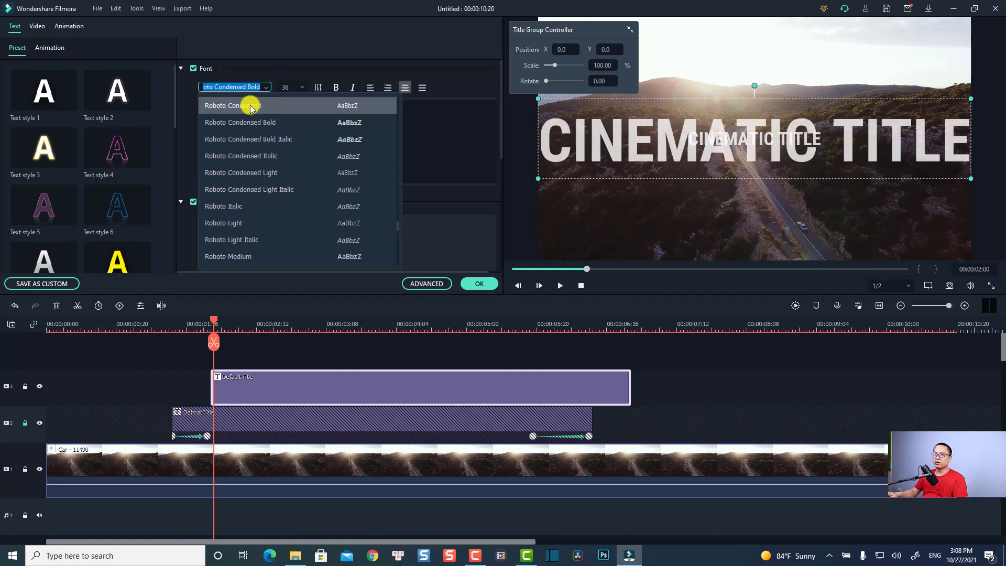
left_click(232, 105)
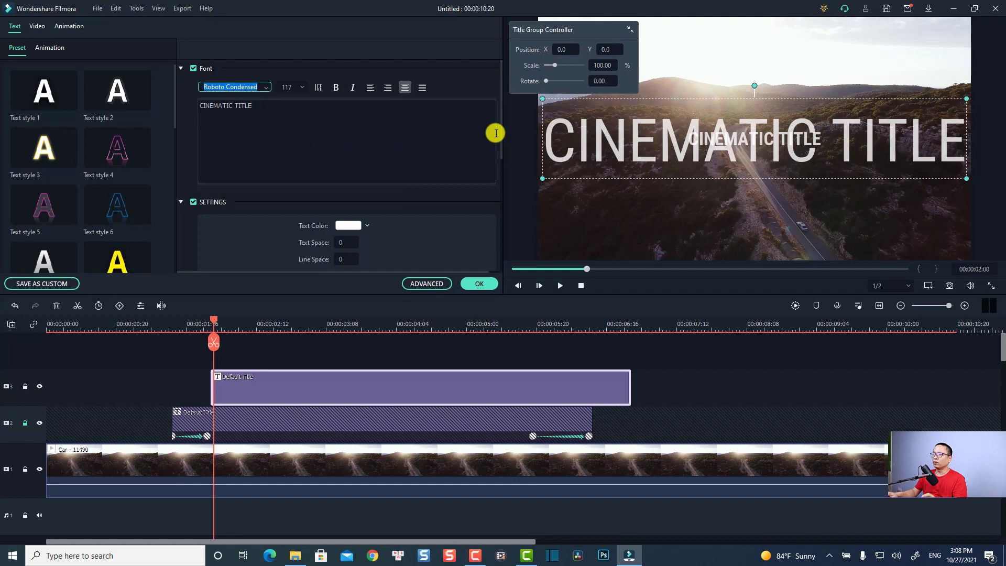
left_click(286, 87)
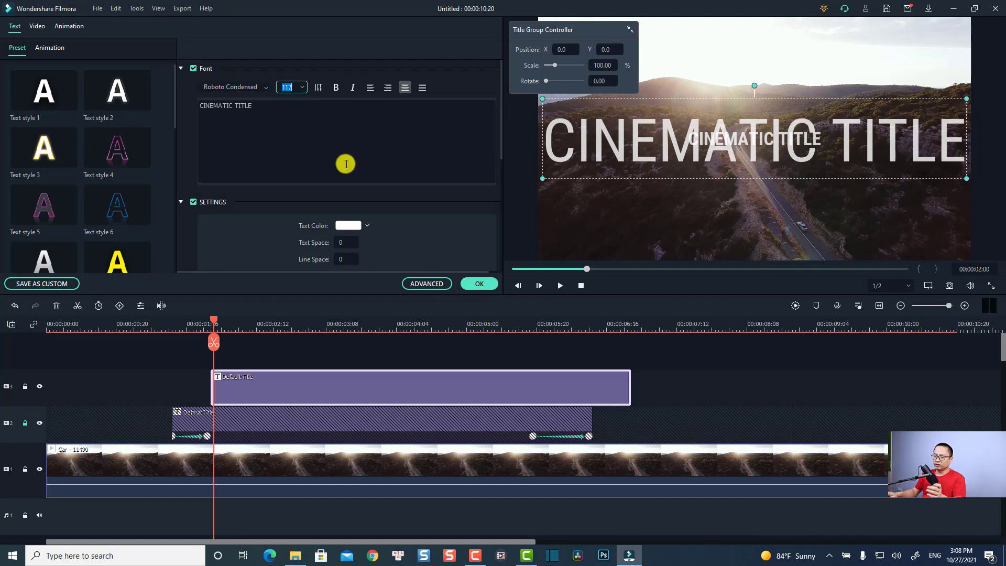
type("18")
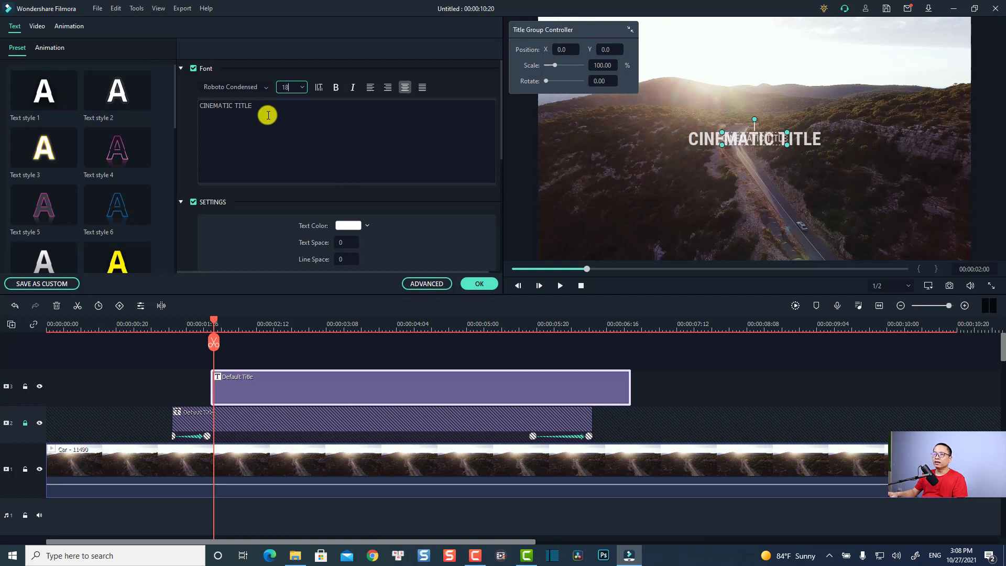
- Replace its text with JKN PRESENTS and position it just below the main title
double_click(225, 105)
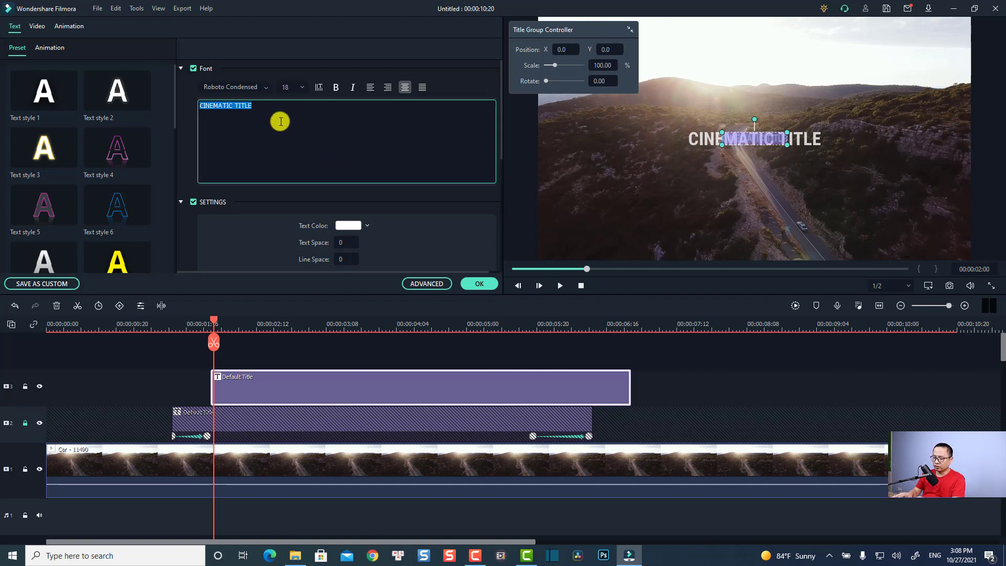
key("delete")
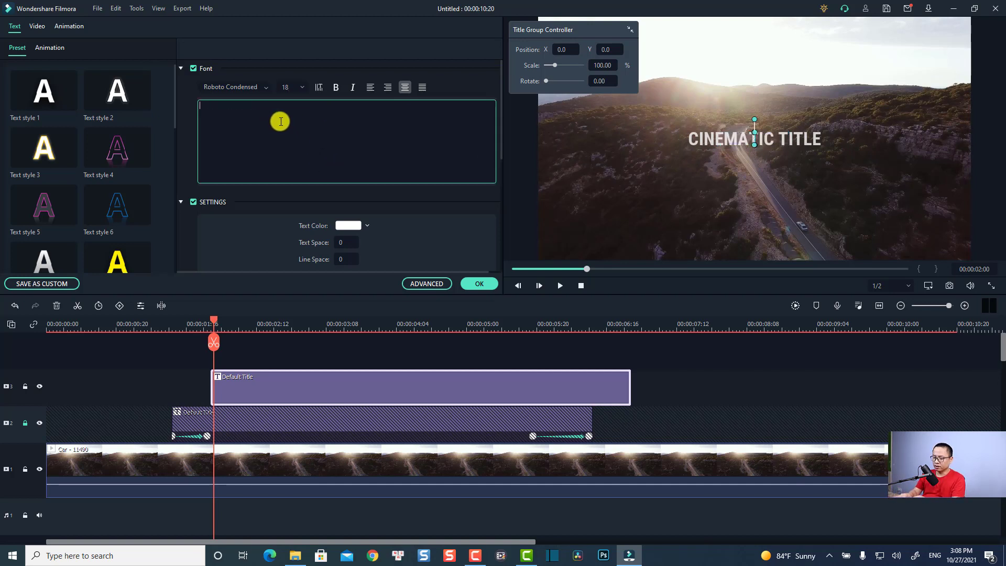
type("JKN PRESEN")
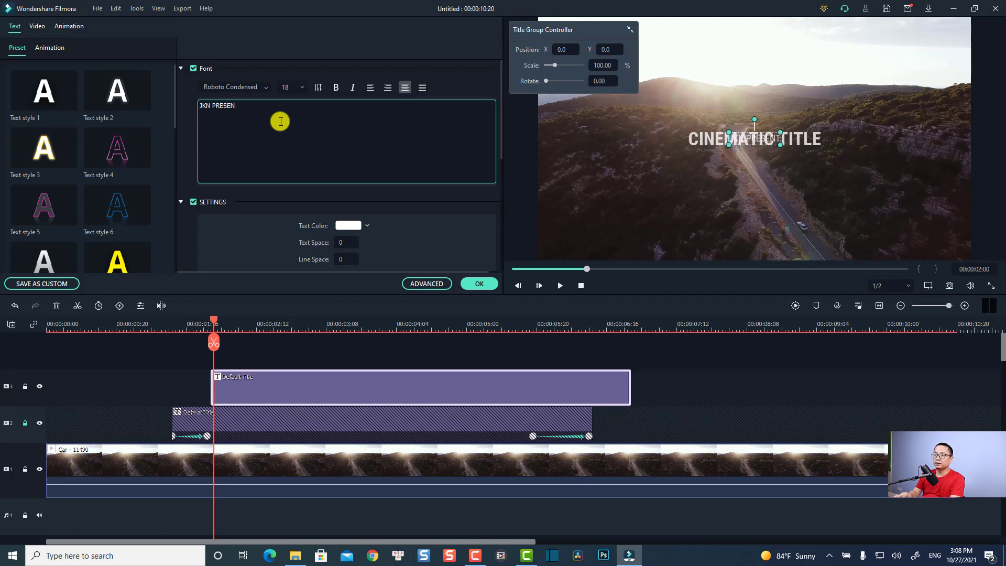
type("TS")
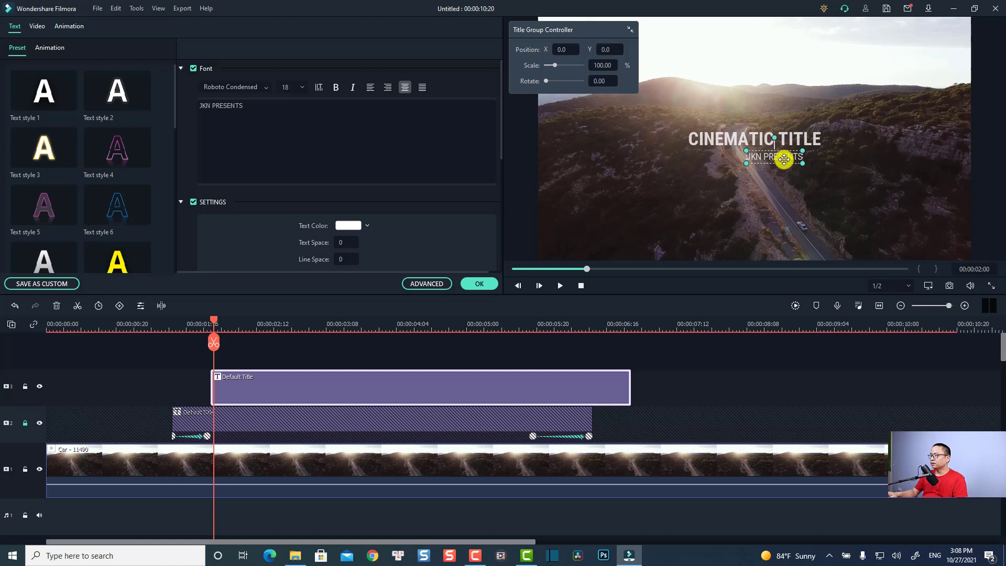
left_click_drag(784, 160, 801, 158)
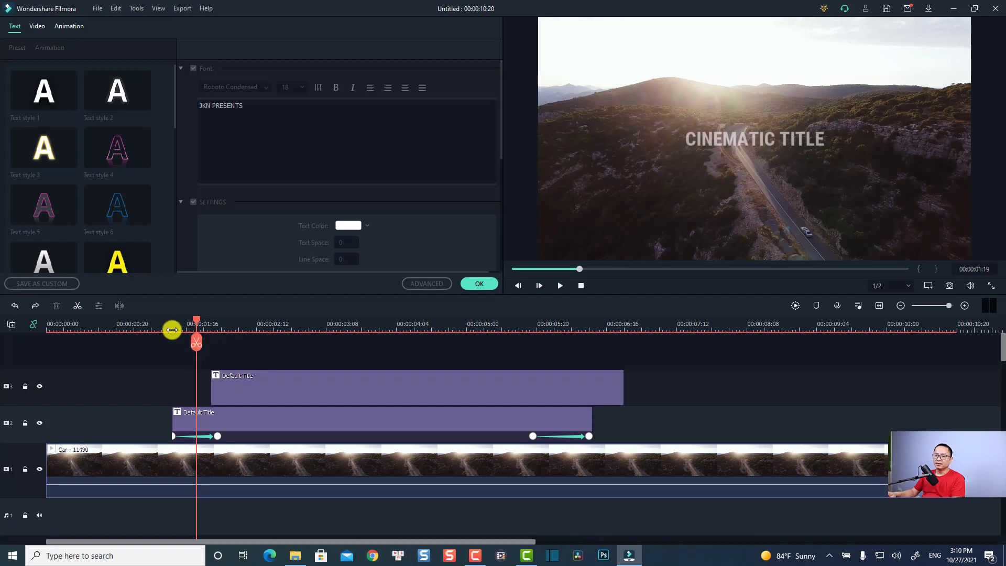
- Play the preview from the titles' start, then select the JKN PRESENTS clip on track 3
left_click_drag(197, 329, 171, 329)
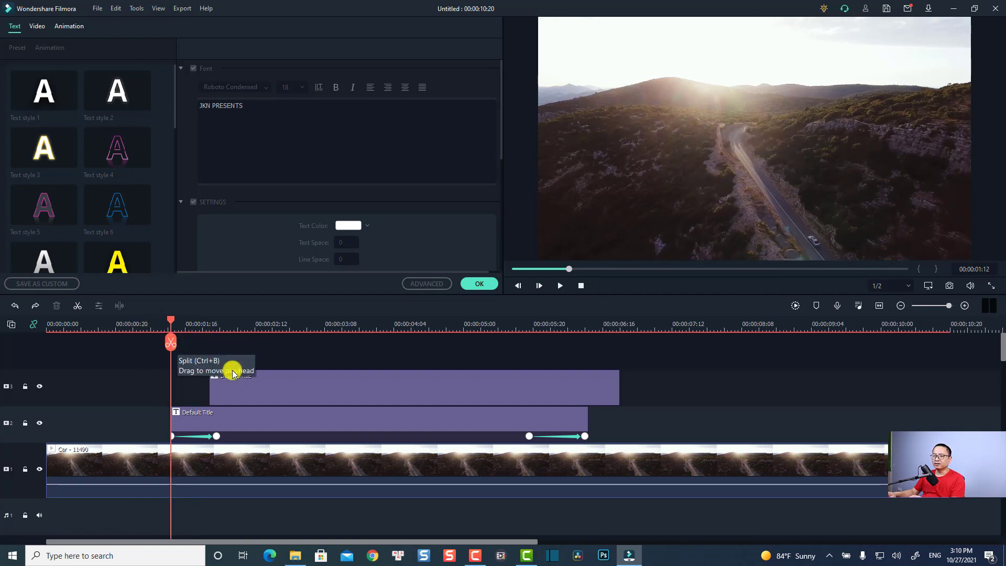
left_click(560, 285)
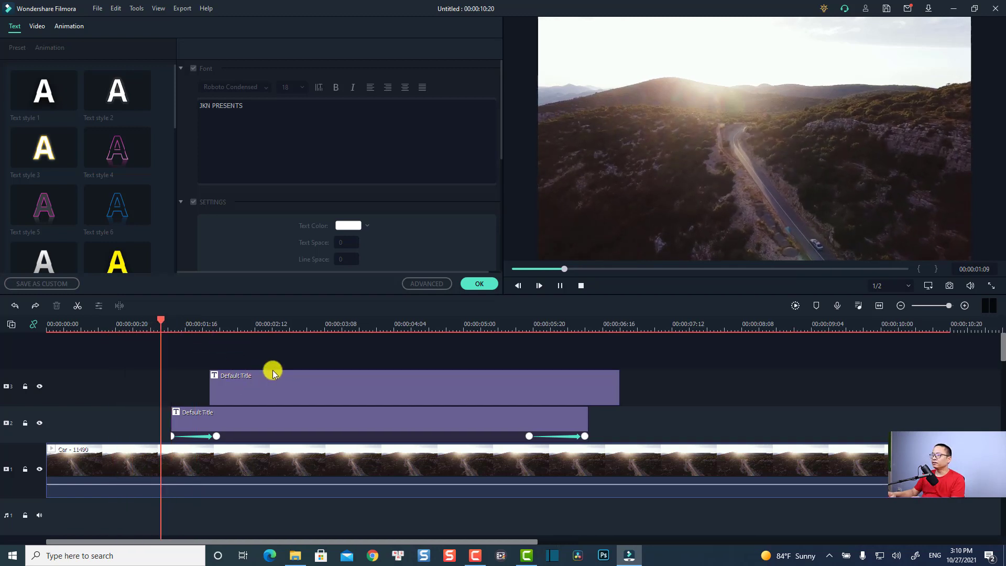
left_click(299, 323)
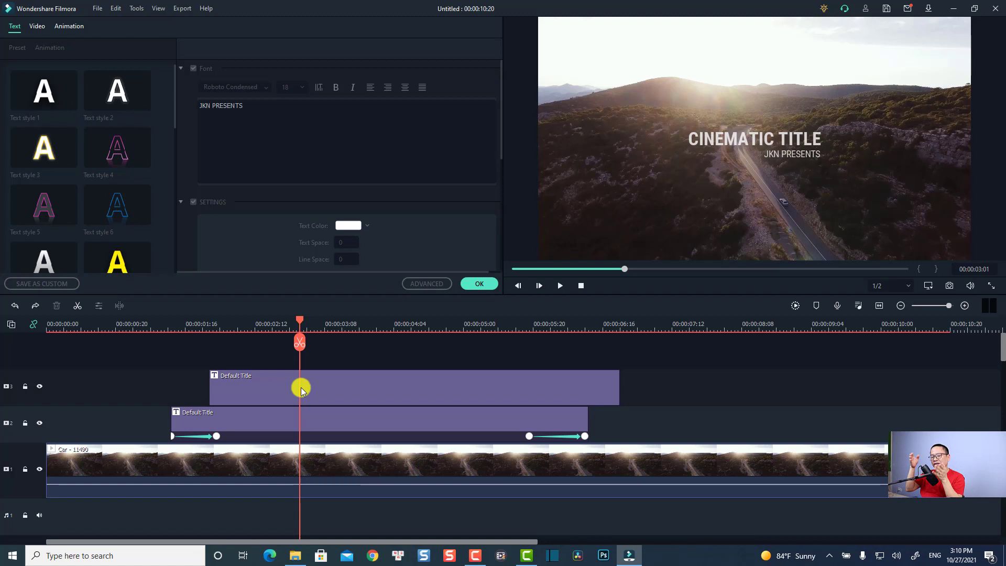
mouse_move(604, 221)
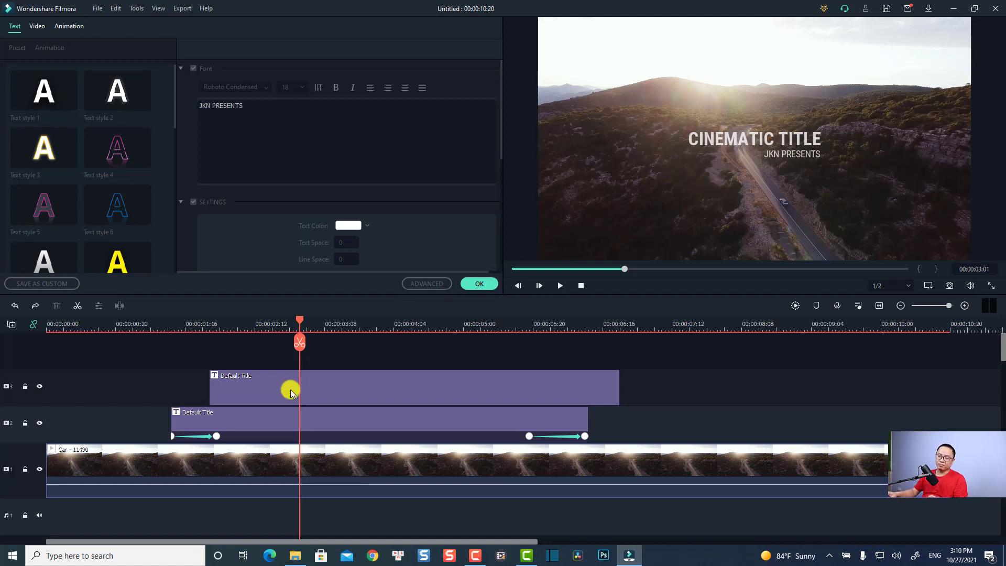
mouse_move(290, 397)
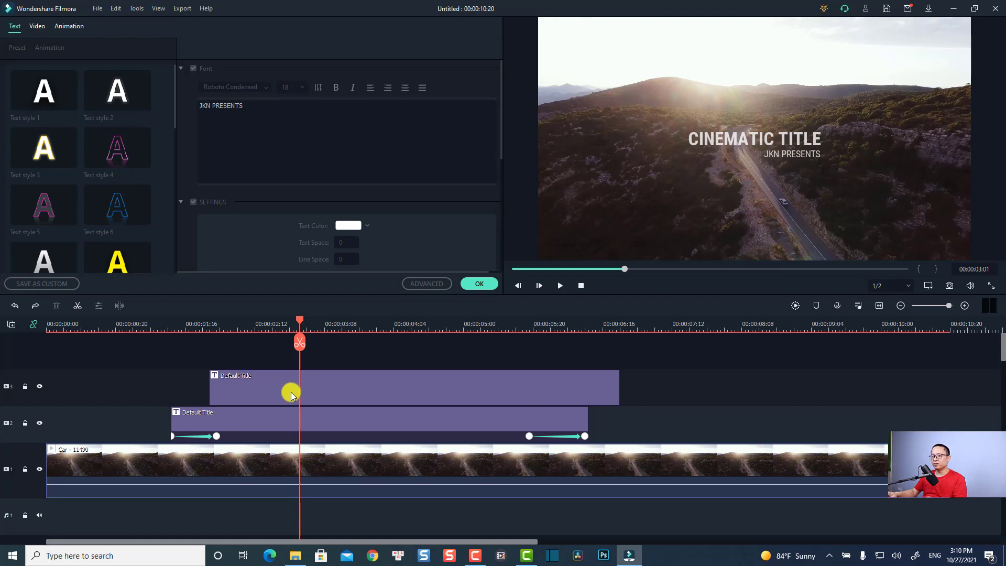
left_click(301, 385)
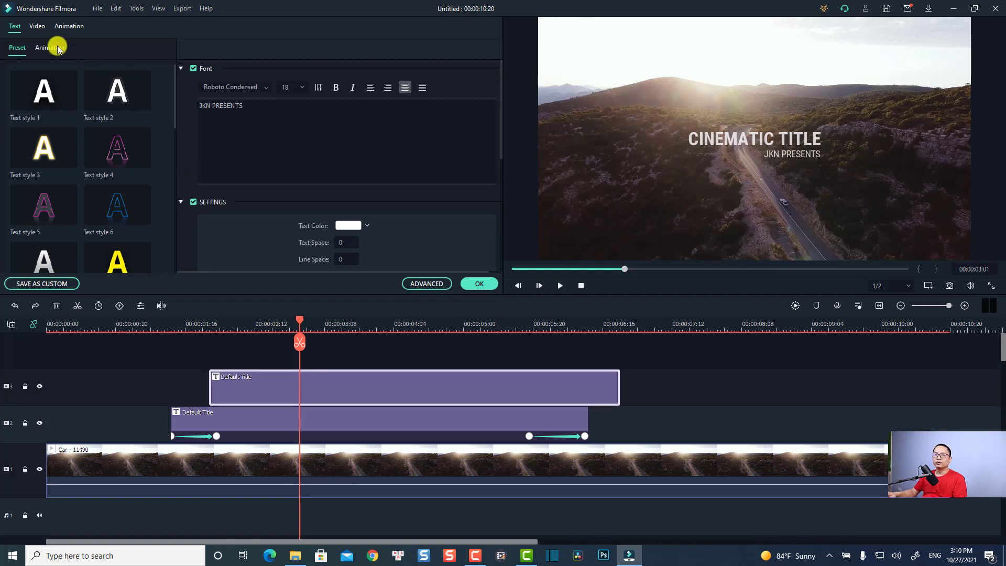
- Apply the Cinema style animation preset to the 'JKN PRESENTS' subtitle and confirm
left_click(49, 49)
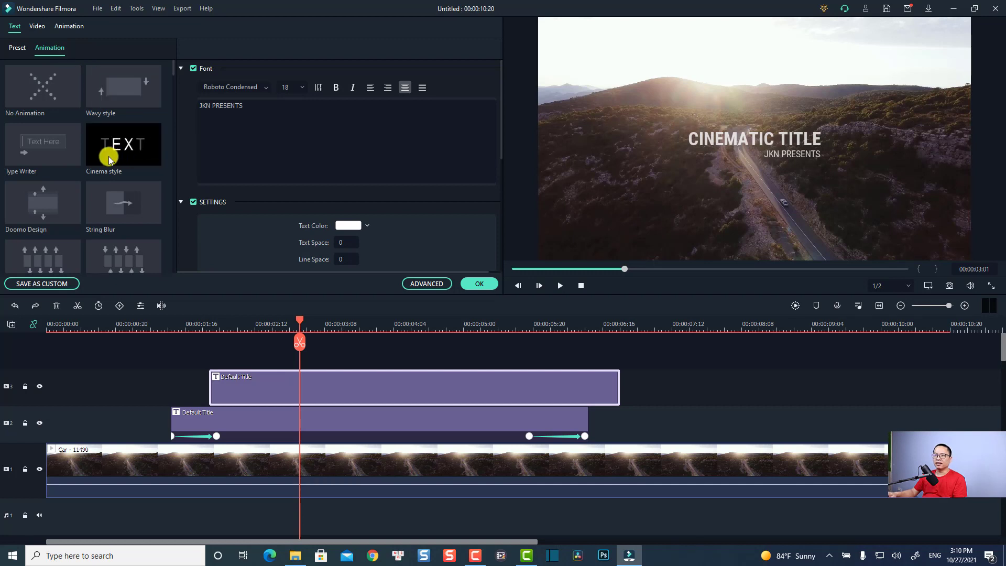
mouse_move(114, 158)
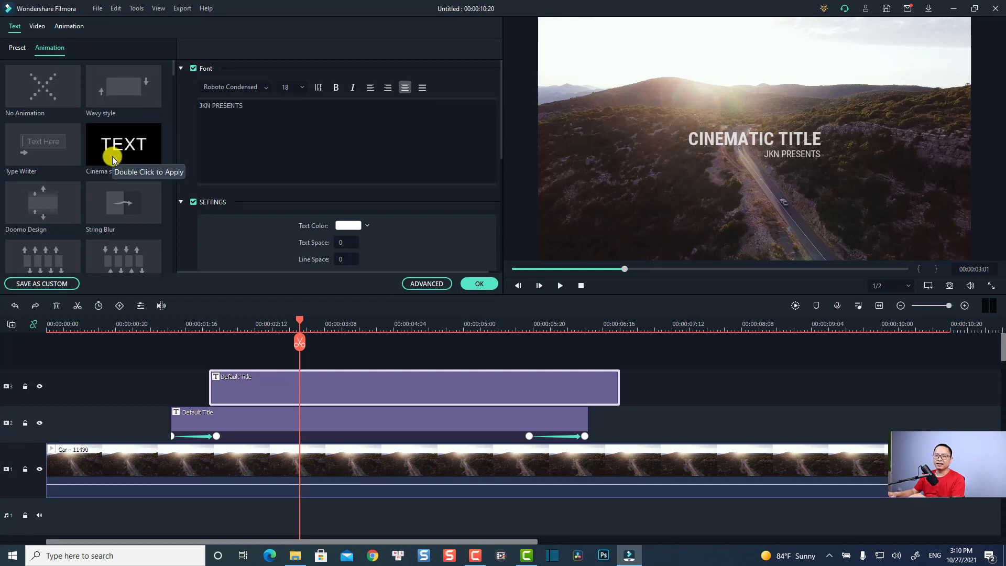
double_click(124, 143)
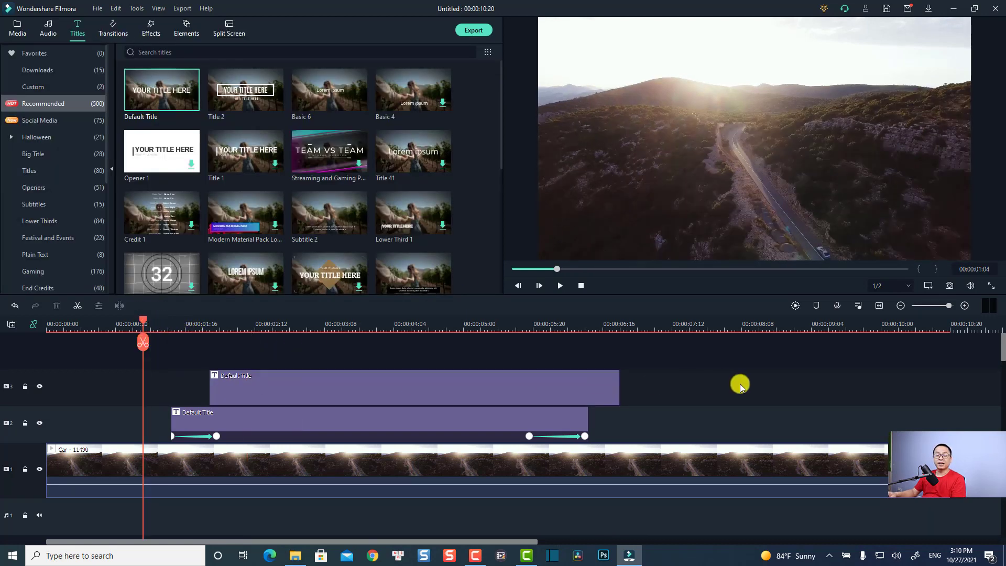
left_click(559, 285)
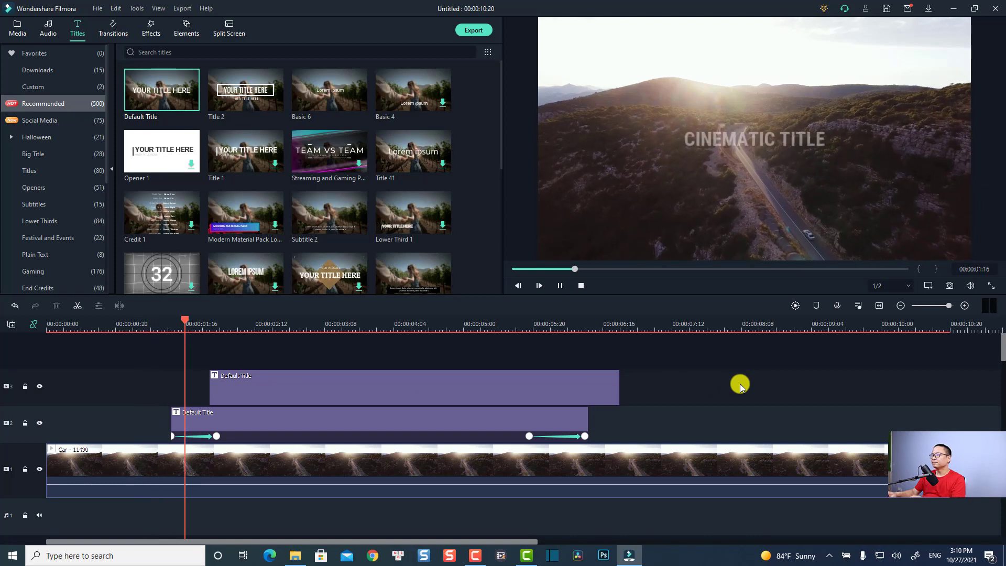